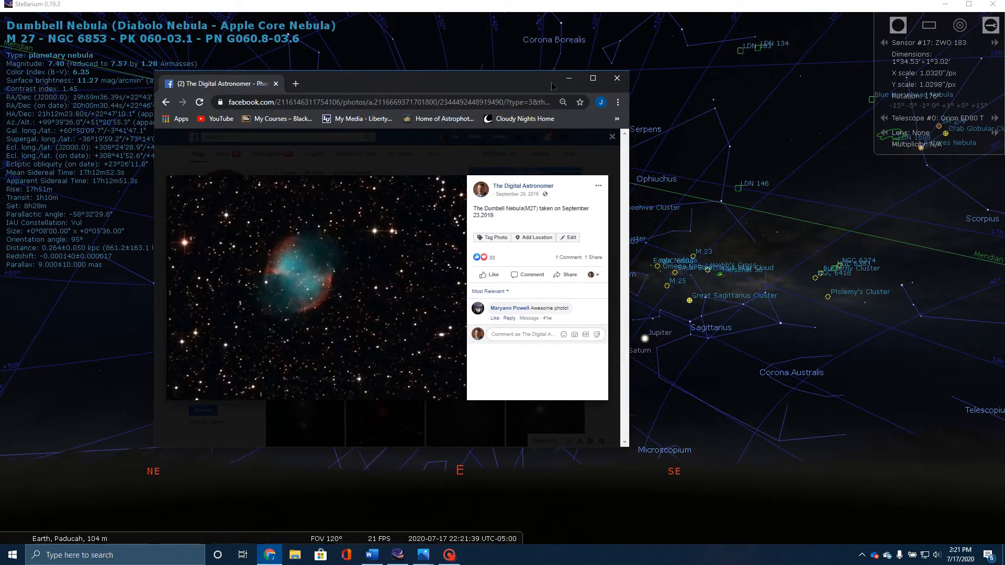
# - Maximize Chrome so the Dumbbell Nebula (M27) photo post fills the screen
pyautogui.click(592, 78)
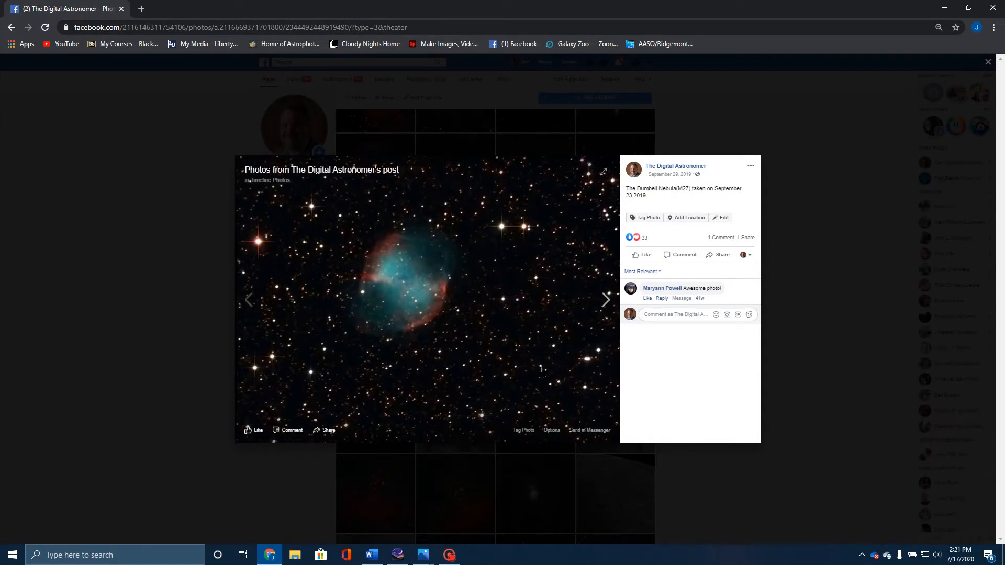
pyautogui.moveTo(450, 261)
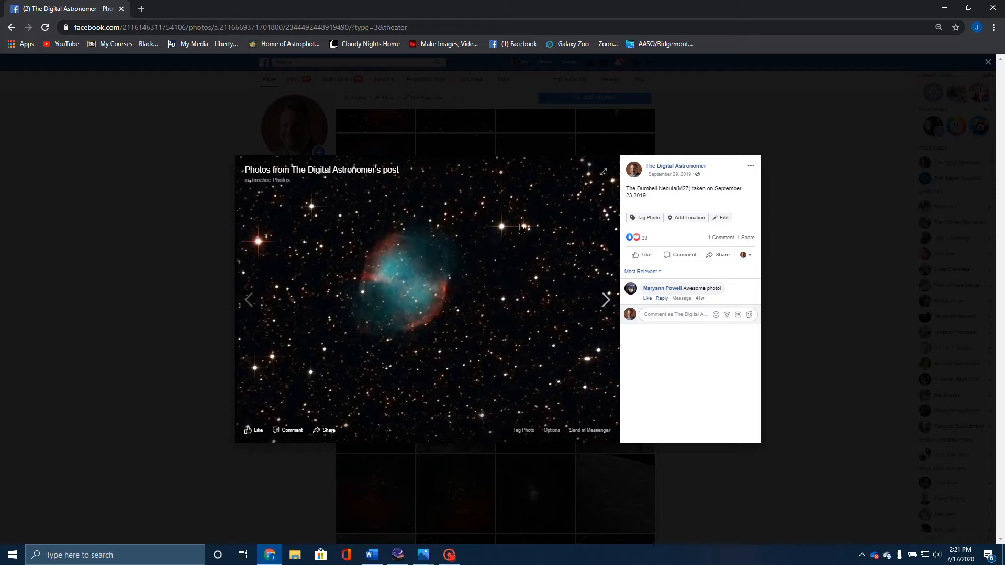
pyautogui.moveTo(268, 274)
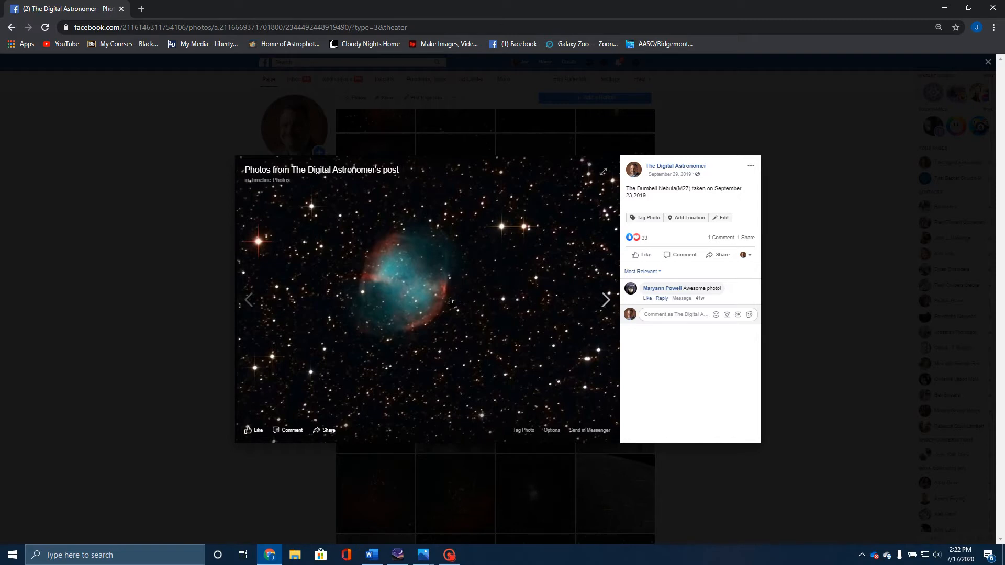
pyautogui.moveTo(480, 432)
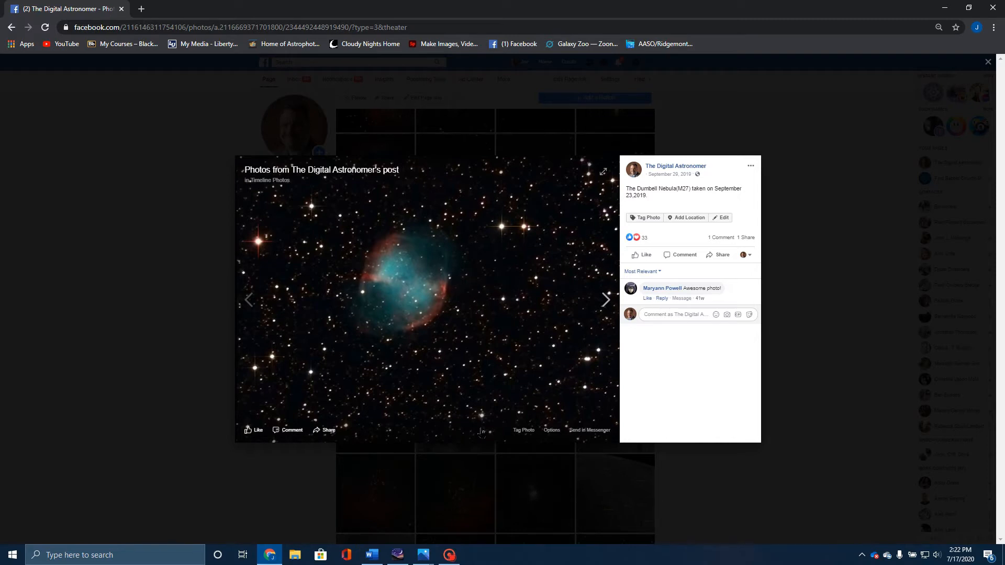
pyautogui.moveTo(399, 289)
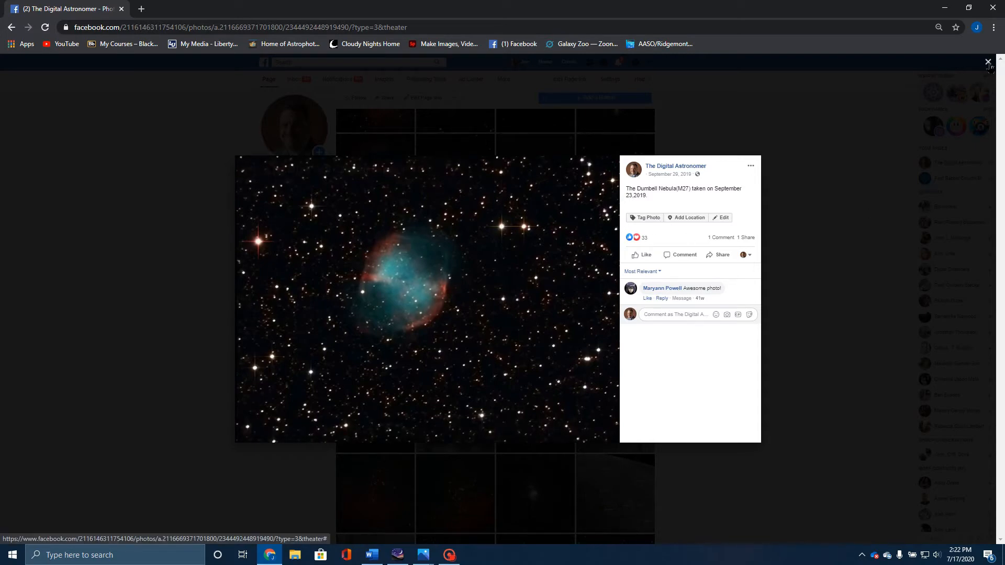
pyautogui.click(987, 61)
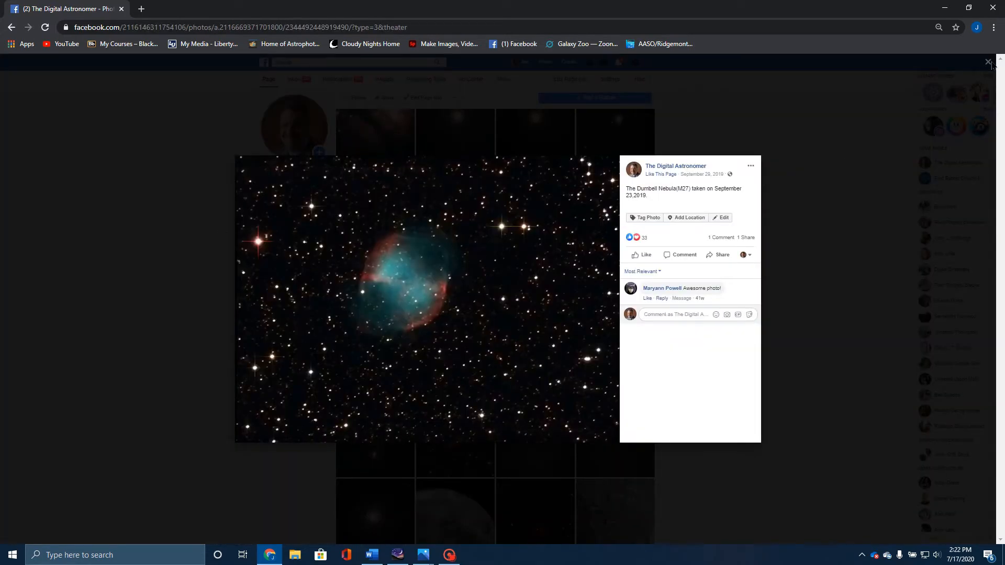
# - View the December 22 M27 photo from the album, then close it back to the grid
pyautogui.click(987, 61)
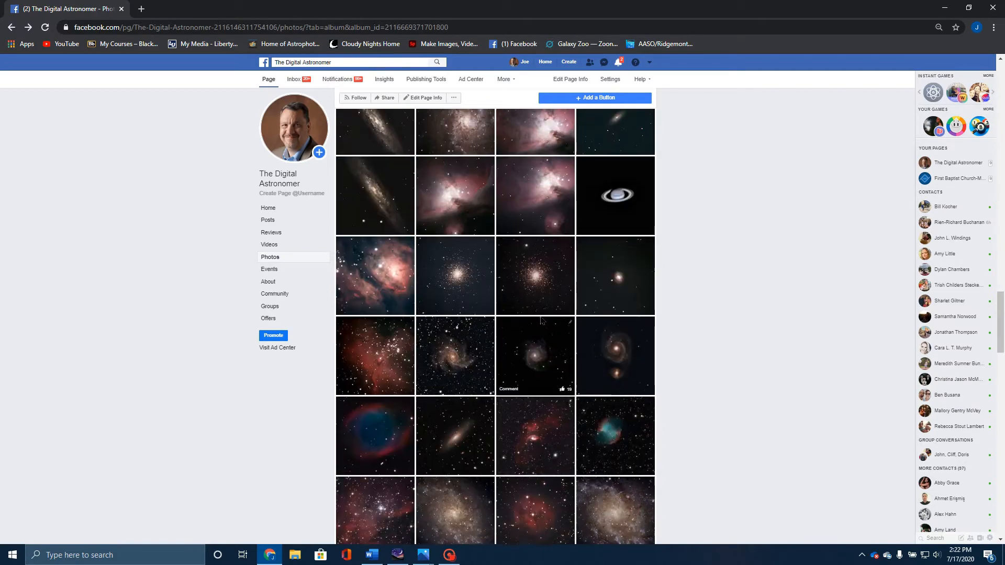
pyautogui.scroll(-3)
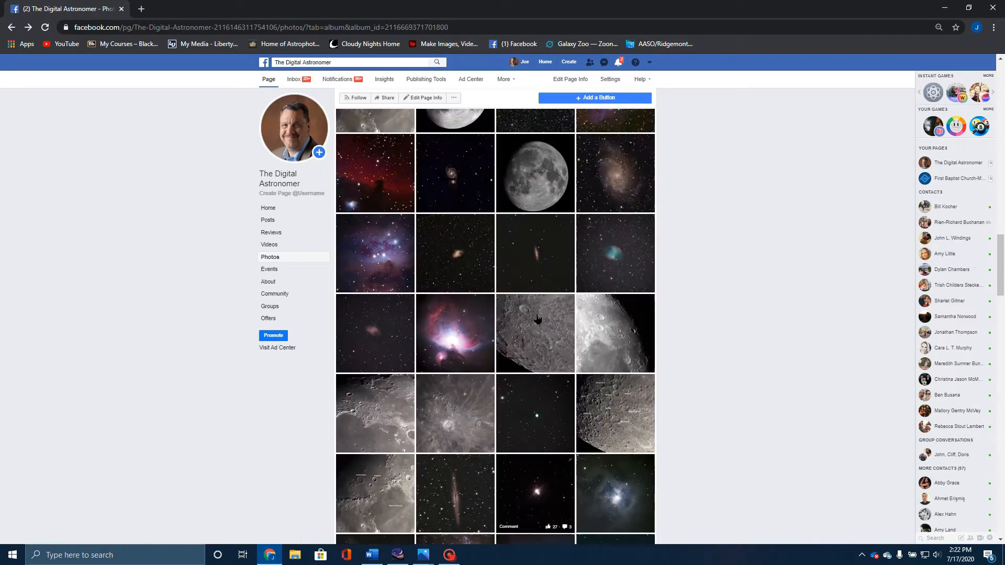
pyautogui.scroll(-3)
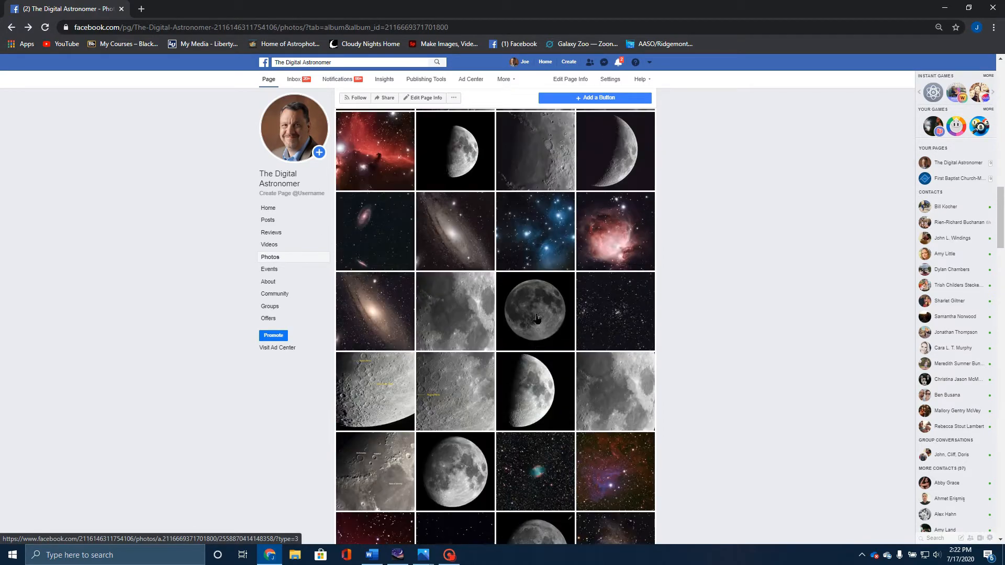
pyautogui.scroll(-3)
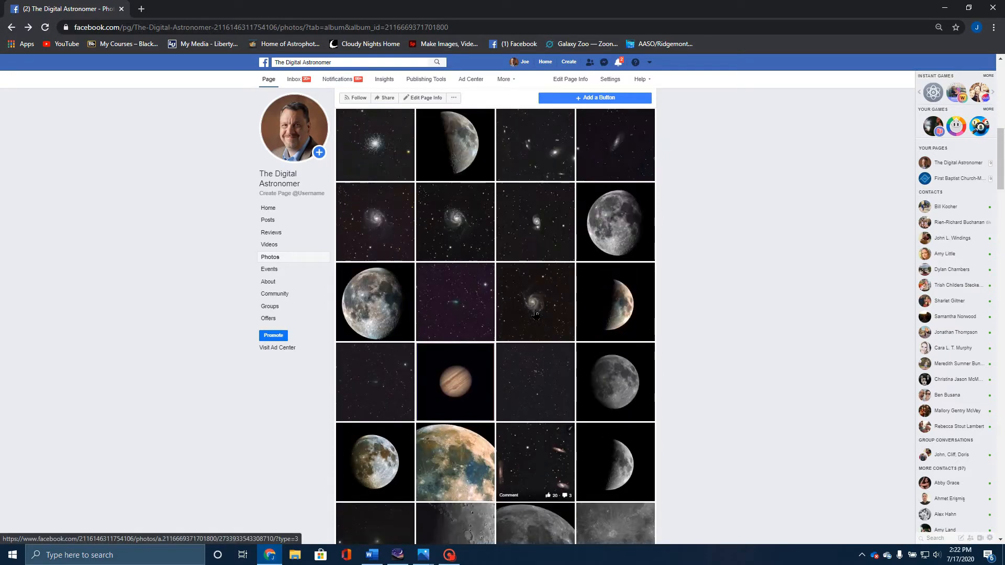
pyautogui.scroll(-3)
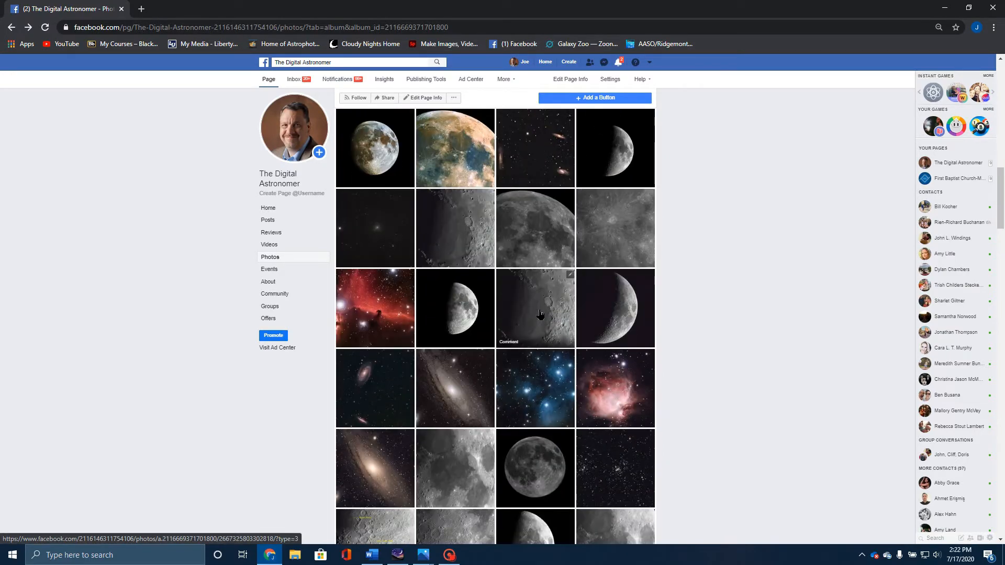
pyautogui.click(535, 308)
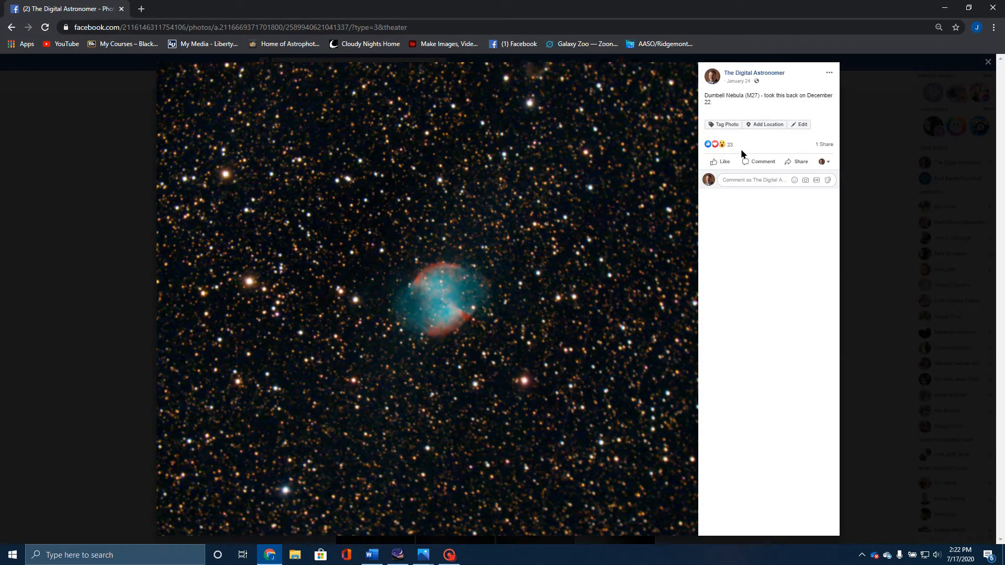
pyautogui.moveTo(398, 200)
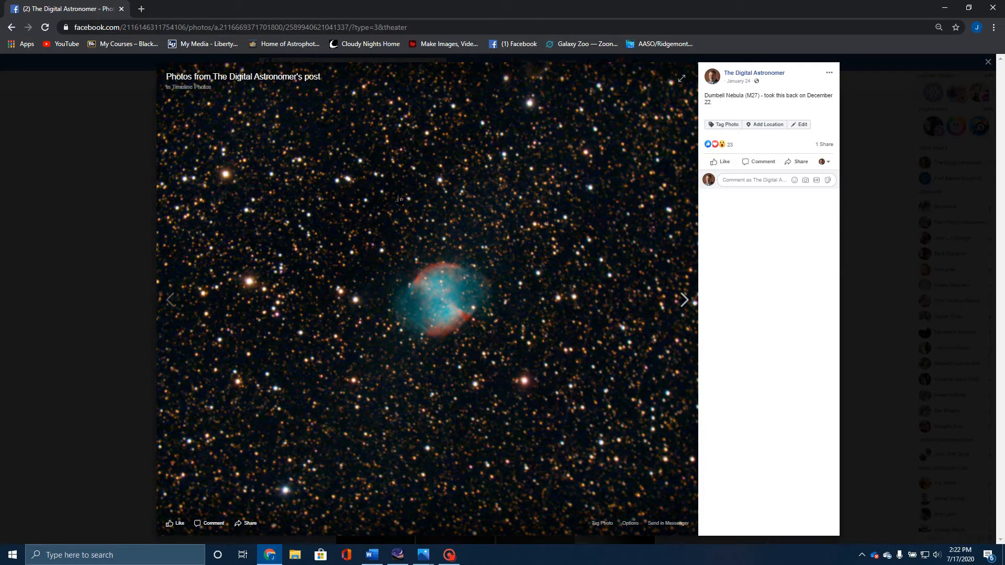
pyautogui.moveTo(451, 305)
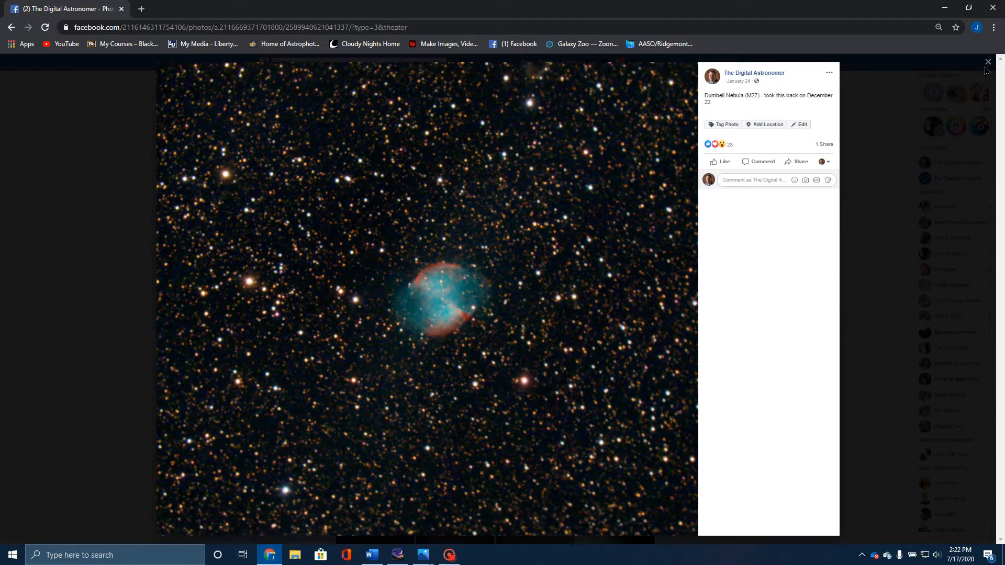
pyautogui.click(988, 62)
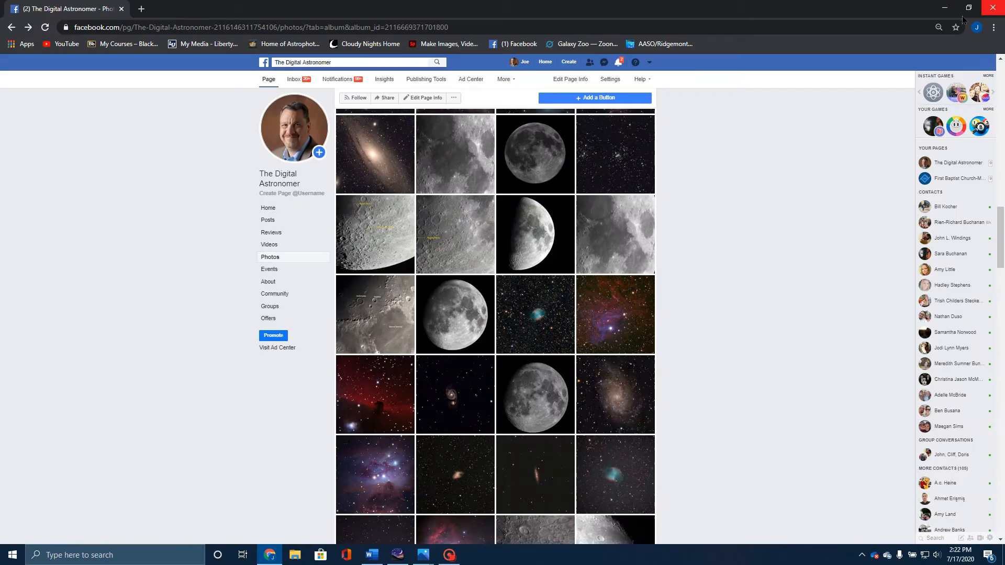
# - Minimize Chrome to reveal Stellarium and zoom in on the Dumbbell Nebula (M27)
pyautogui.click(448, 554)
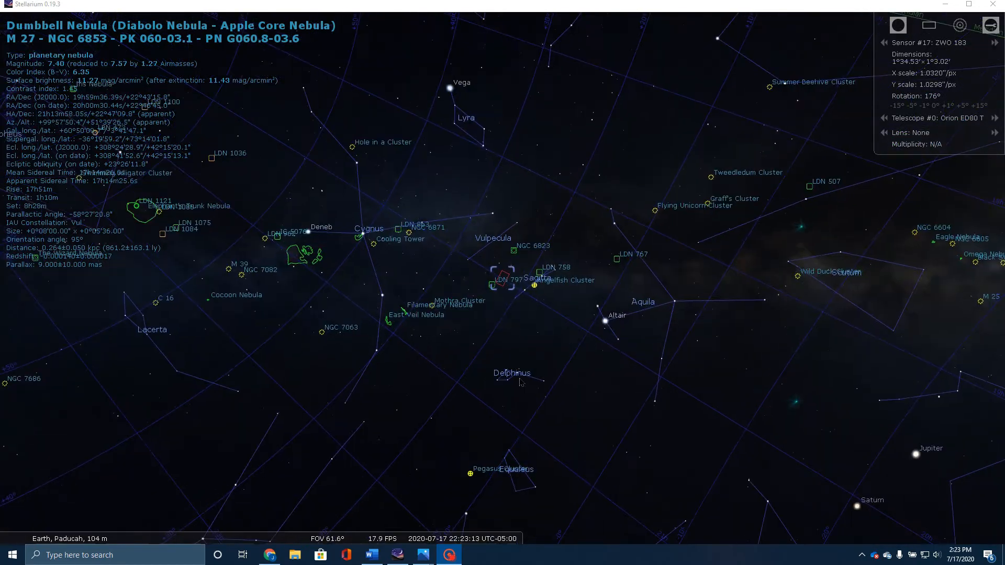
pyautogui.scroll(3)
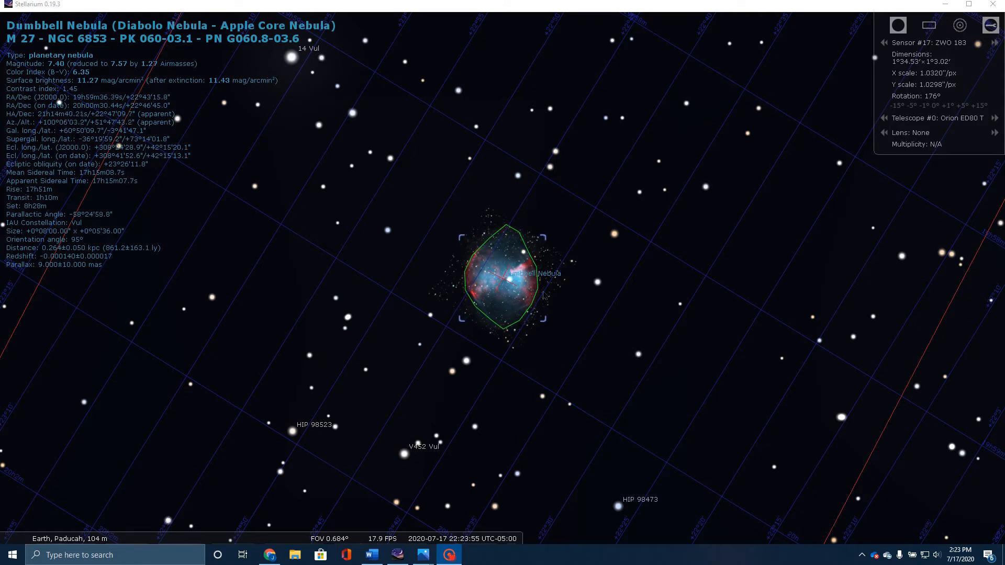
pyautogui.moveTo(504, 282)
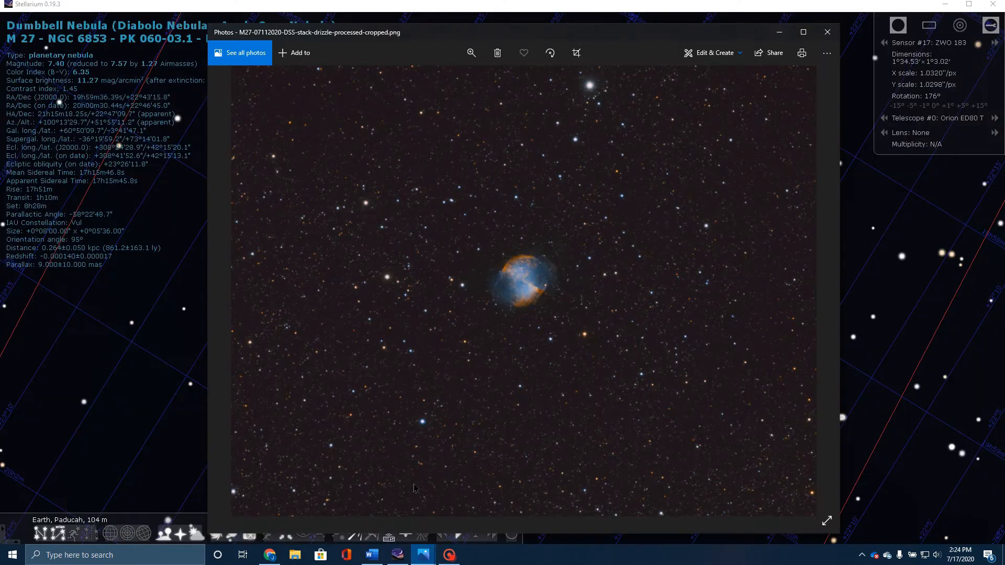
pyautogui.click(803, 32)
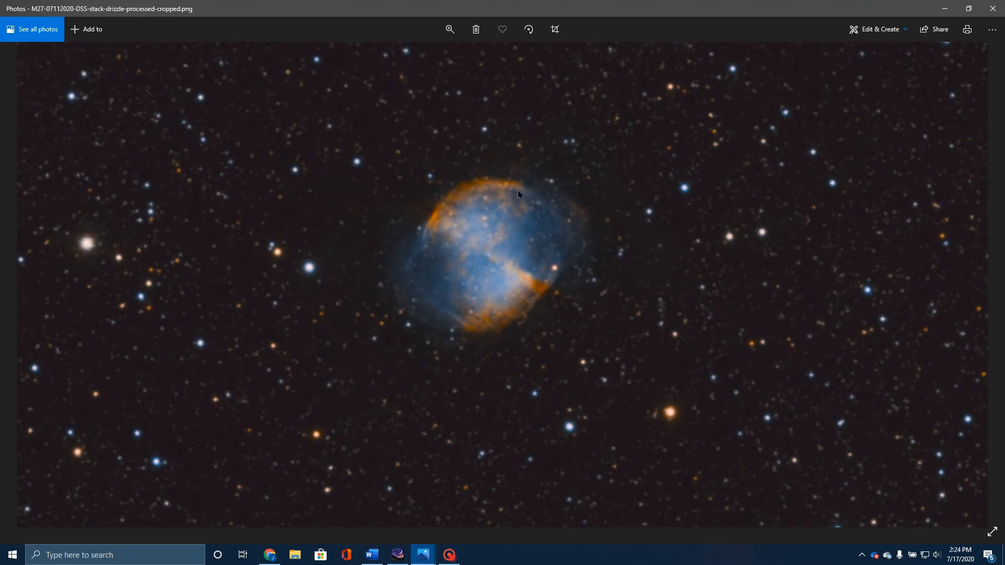
pyautogui.moveTo(490, 269)
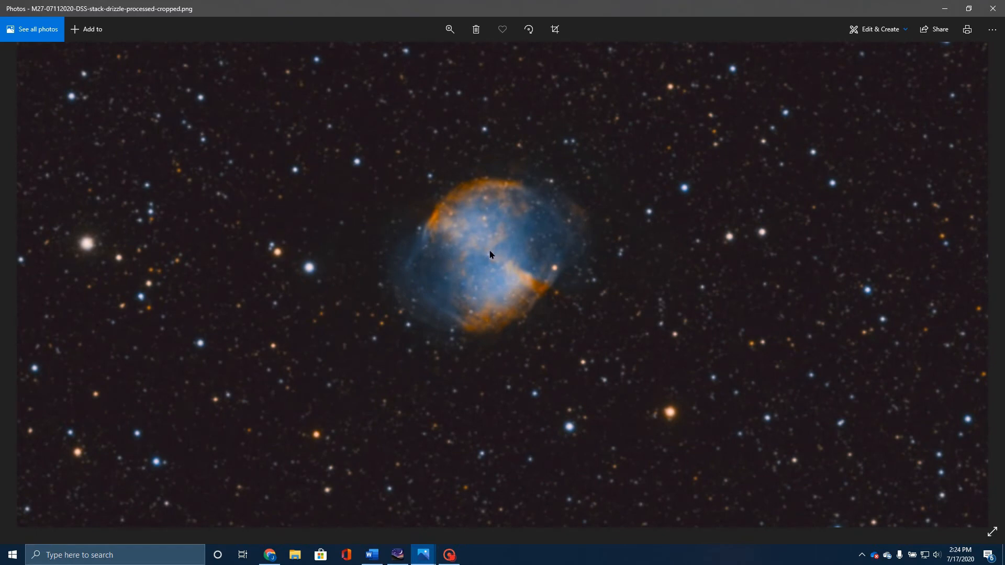
pyautogui.moveTo(489, 264)
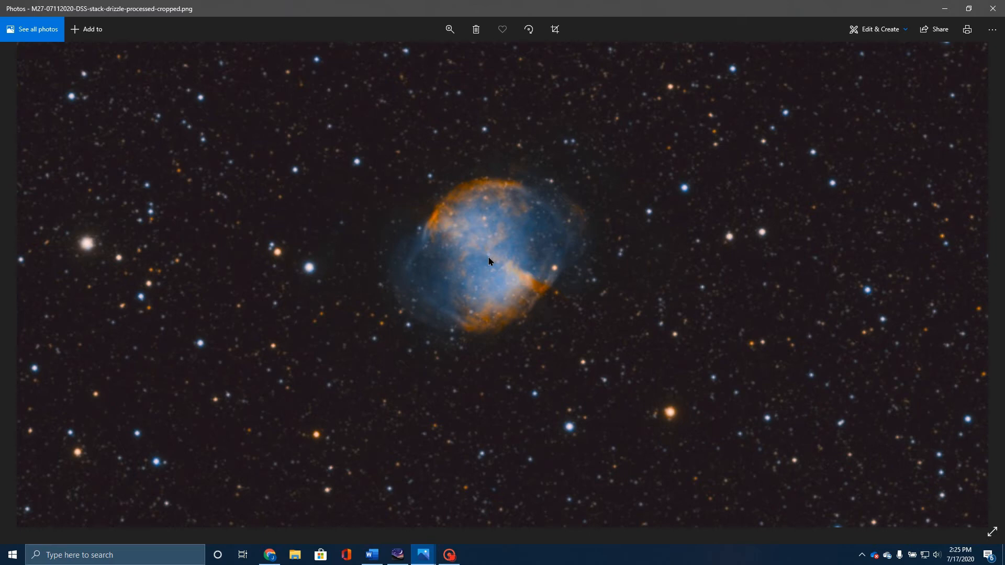
pyautogui.moveTo(489, 266)
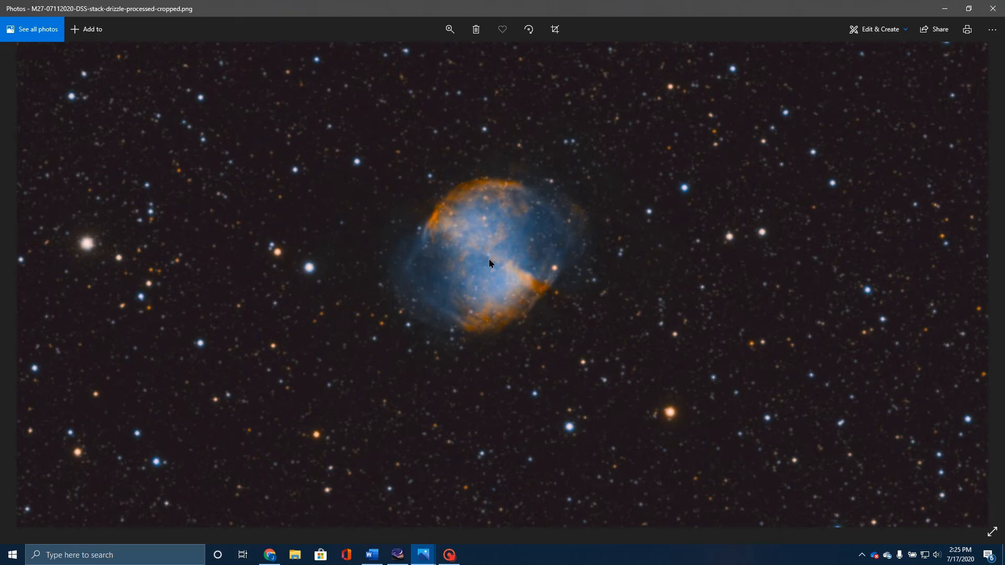
pyautogui.moveTo(560, 287)
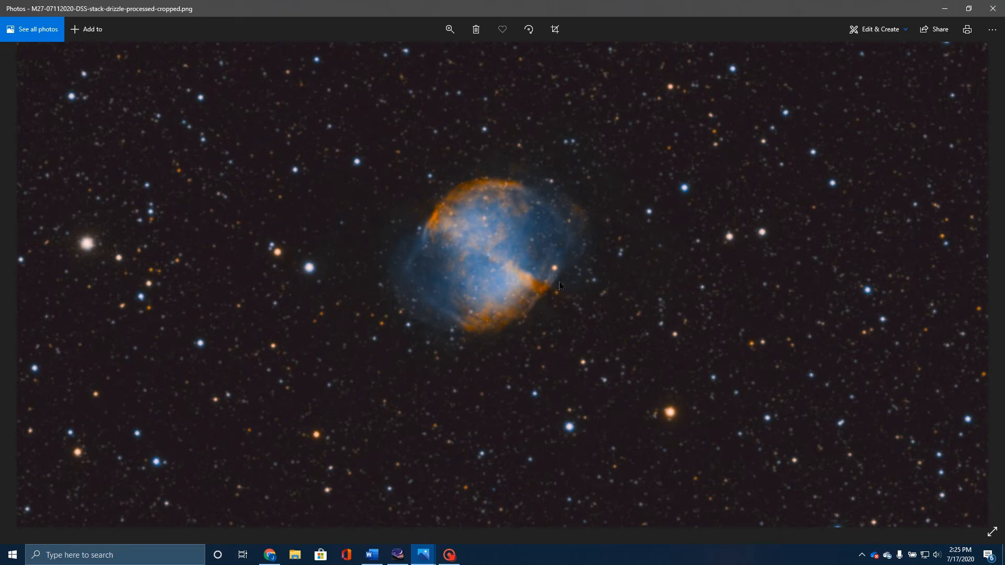
pyautogui.moveTo(493, 238)
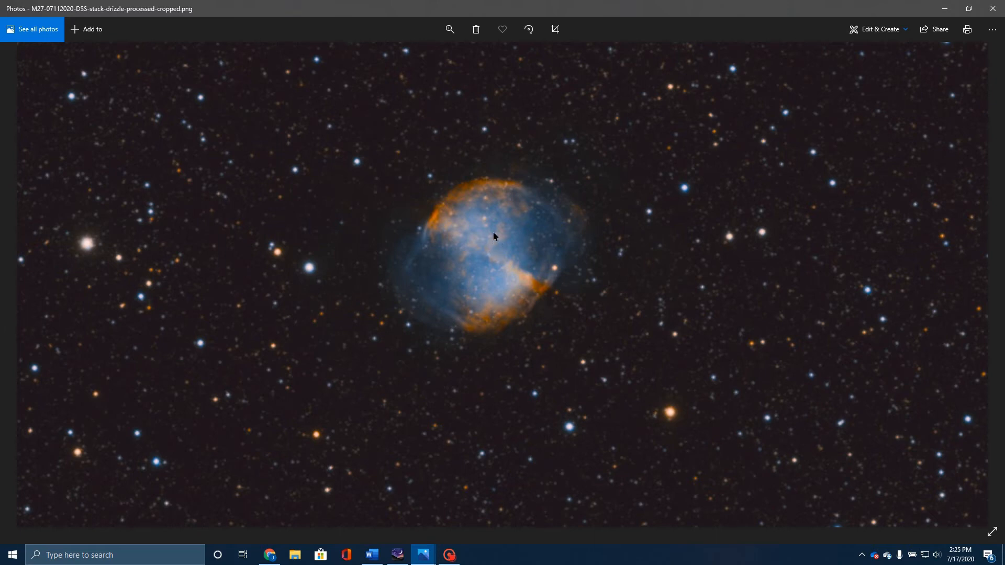
pyautogui.moveTo(489, 234)
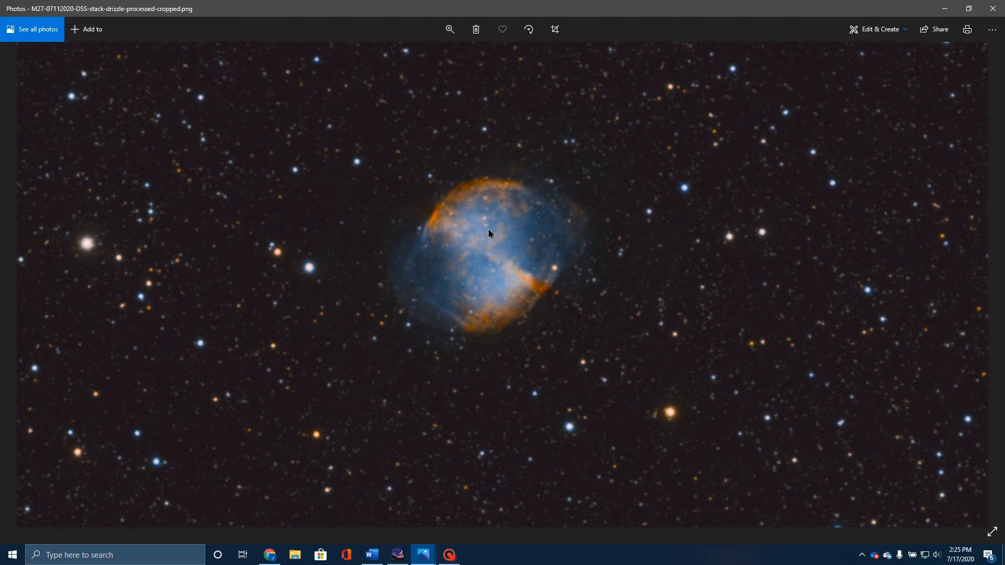
pyautogui.moveTo(465, 254)
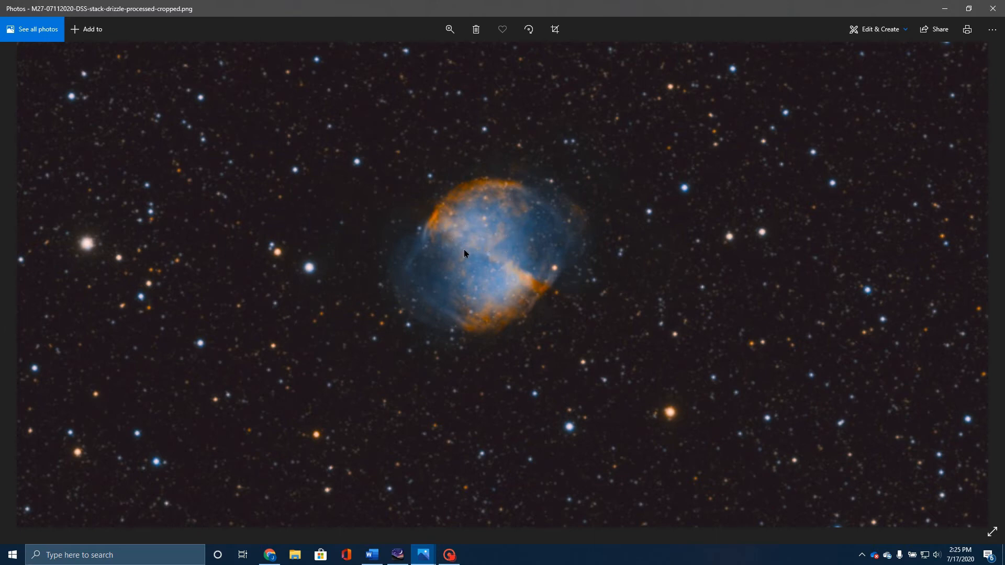
pyautogui.moveTo(450, 237)
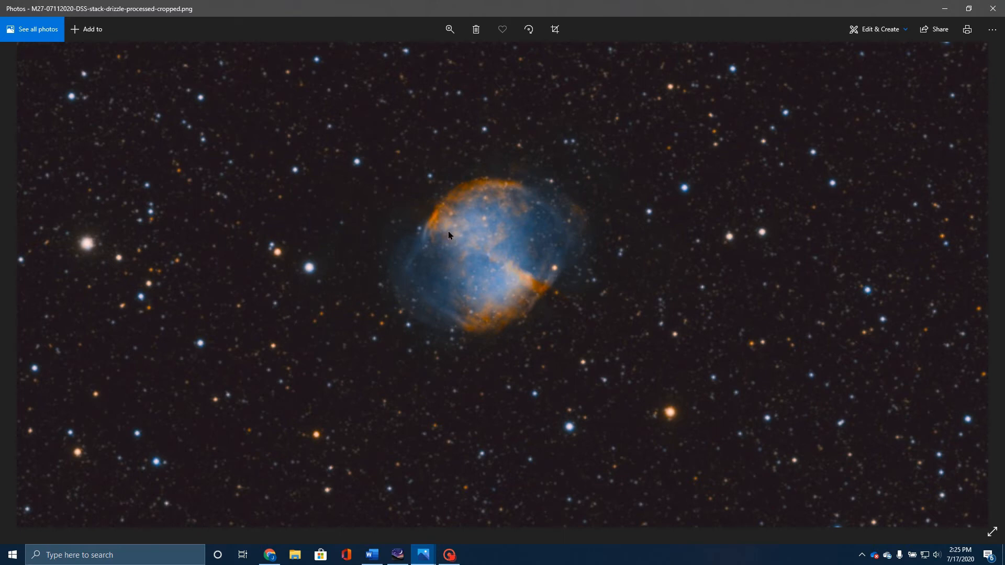
pyautogui.moveTo(523, 225)
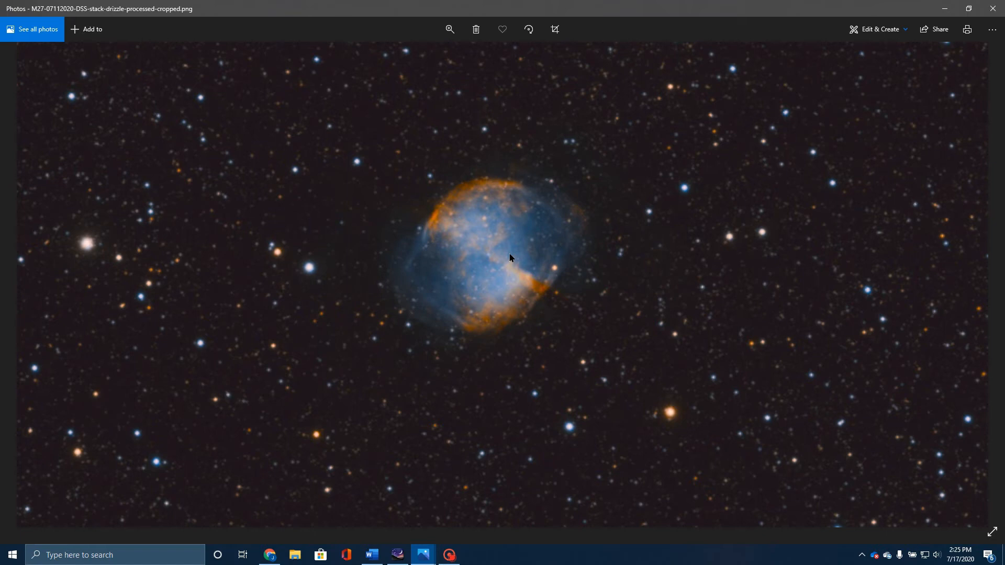
pyautogui.moveTo(524, 251)
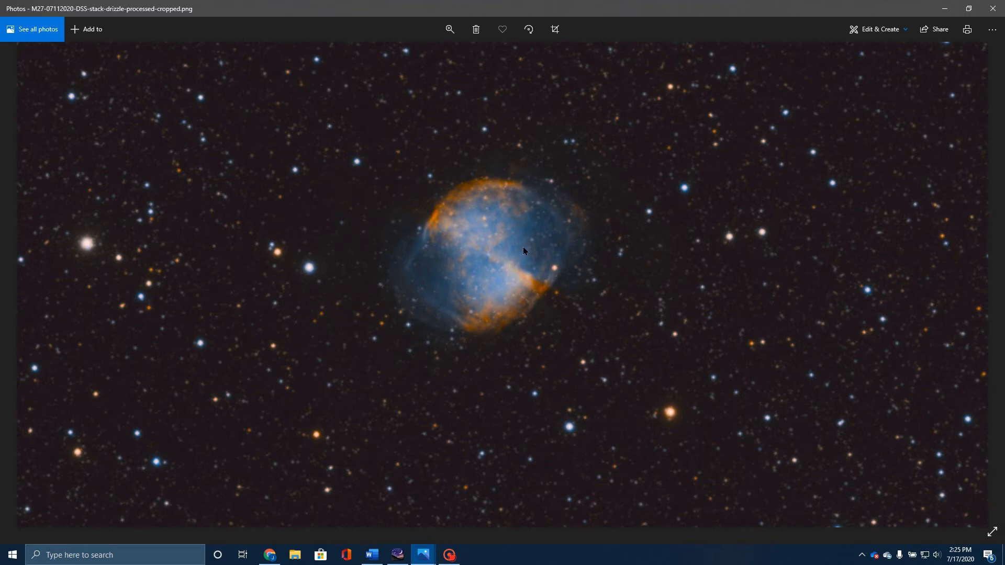
pyautogui.moveTo(442, 272)
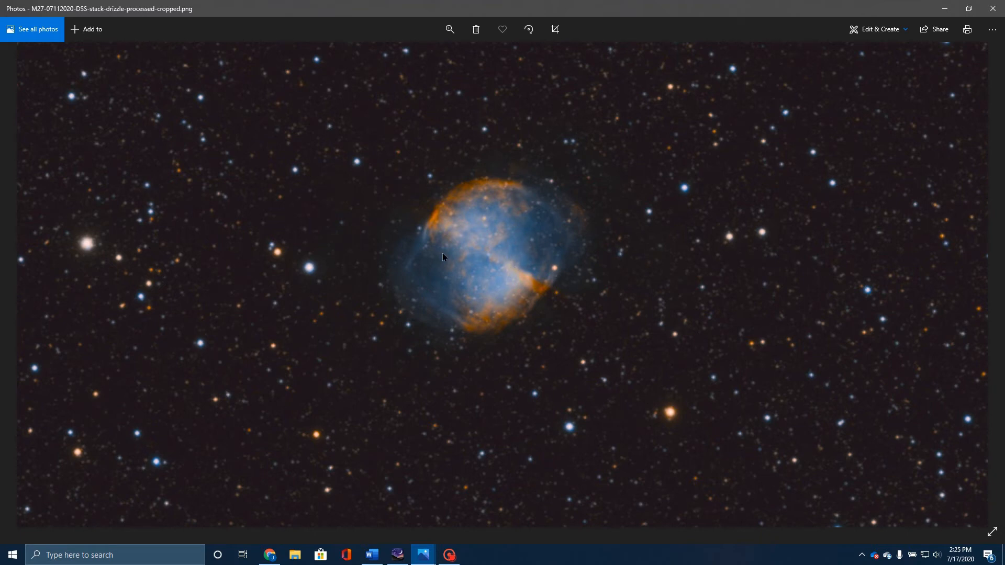
pyautogui.moveTo(512, 282)
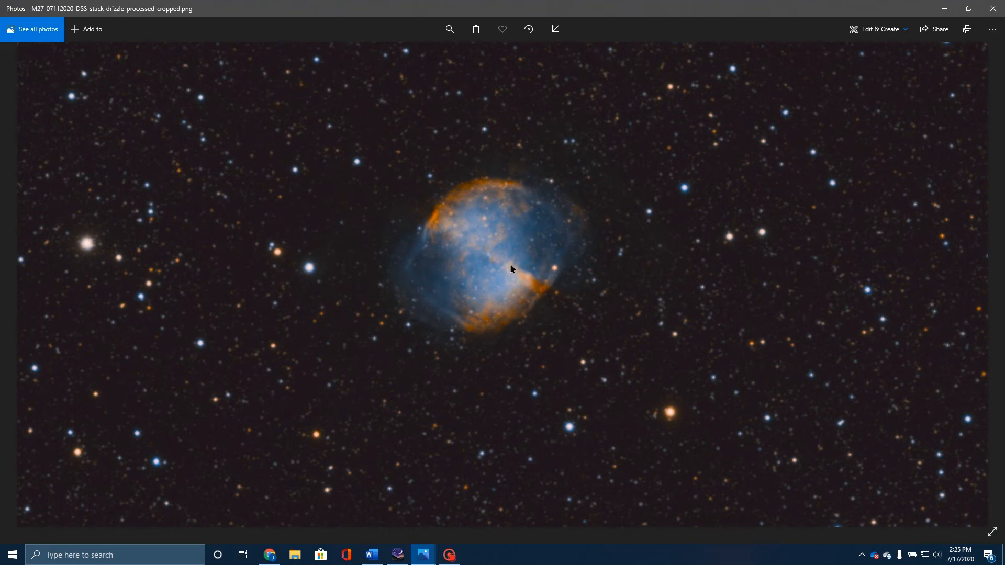
pyautogui.moveTo(476, 211)
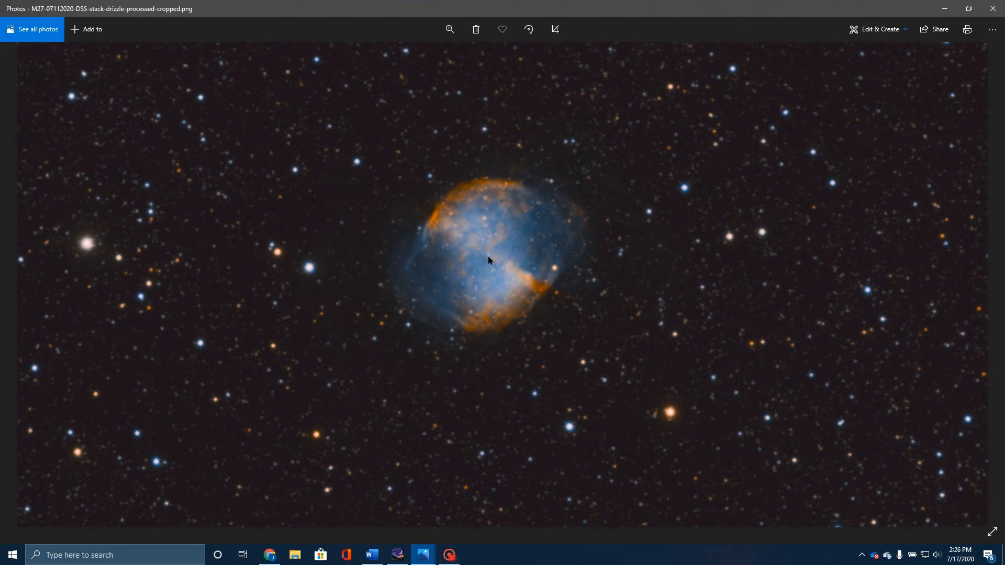
pyautogui.moveTo(492, 266)
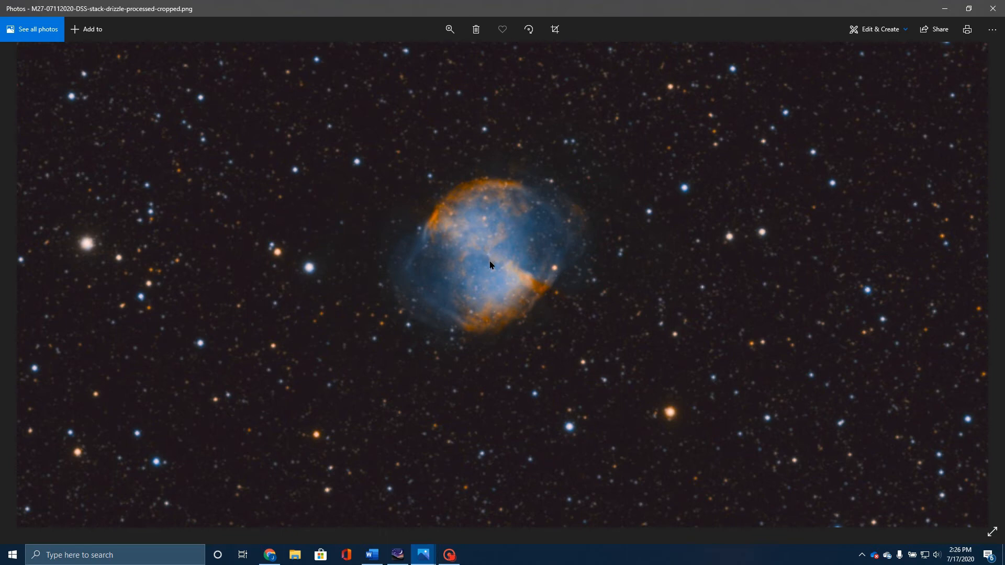
pyautogui.moveTo(493, 276)
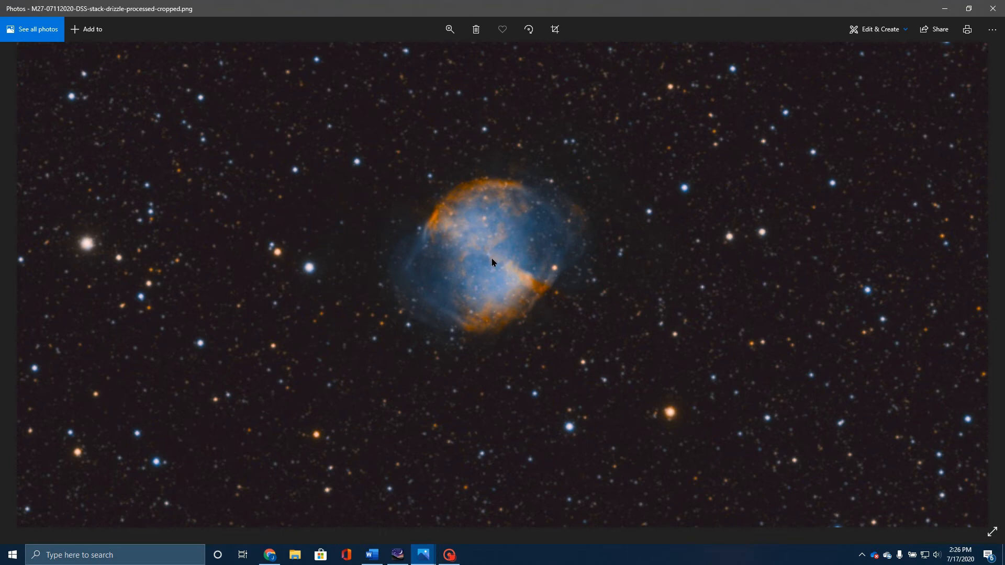
pyautogui.moveTo(493, 266)
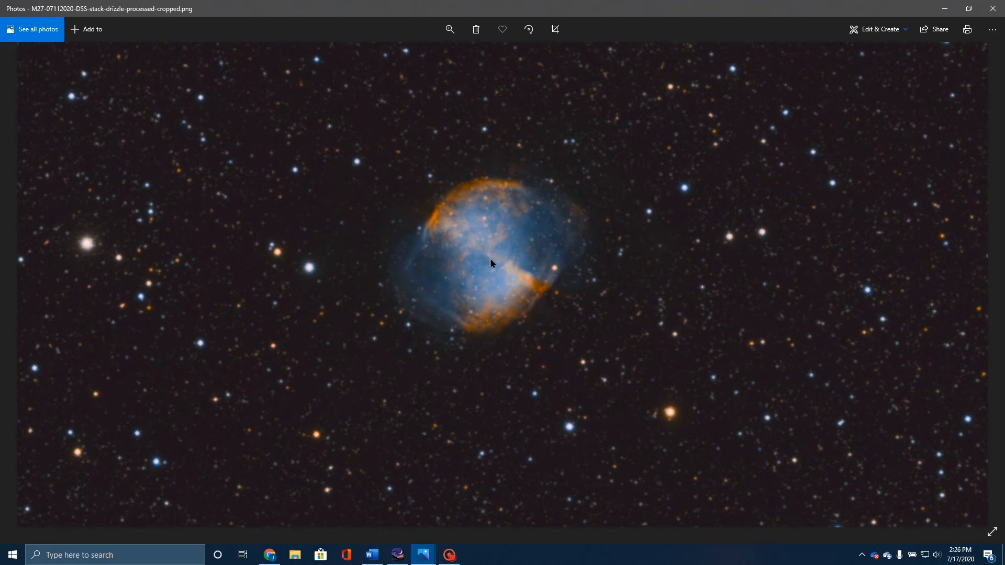
pyautogui.moveTo(510, 186)
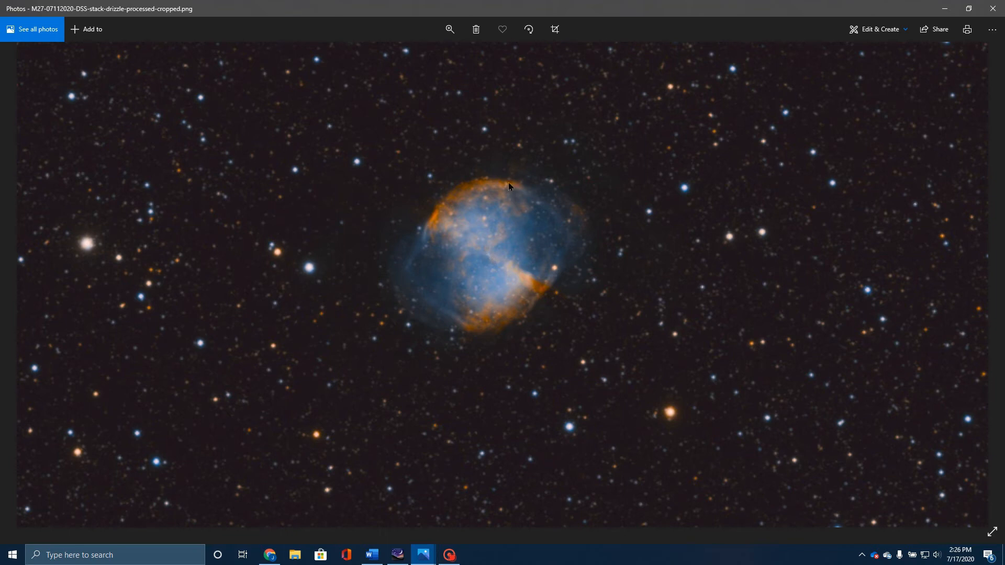
pyautogui.moveTo(514, 212)
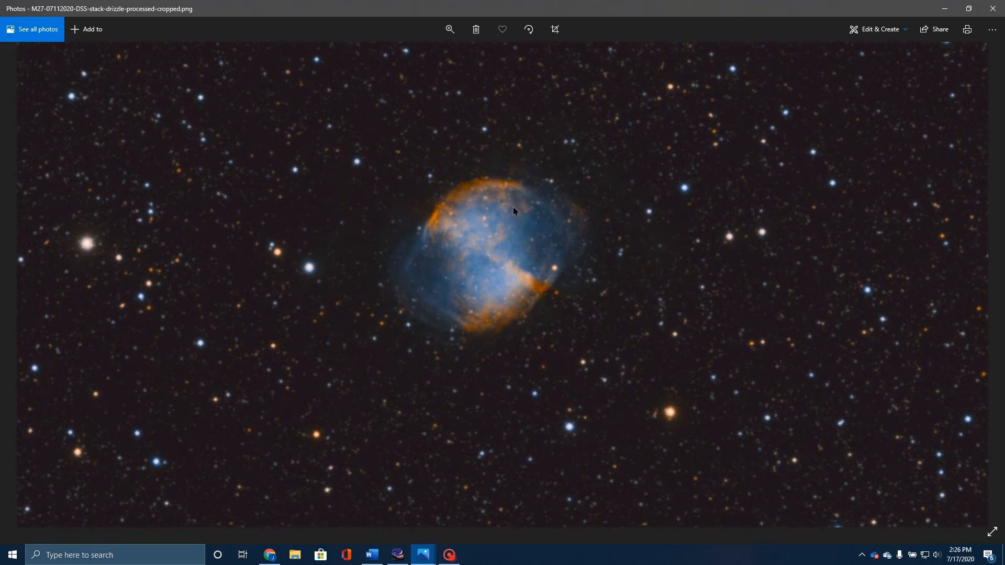
pyautogui.moveTo(522, 200)
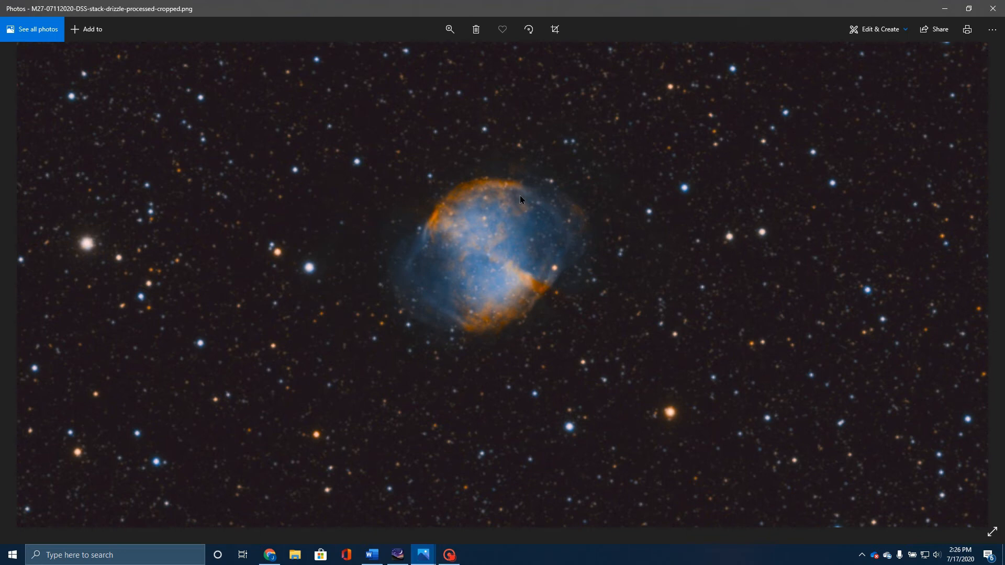
pyautogui.moveTo(442, 254)
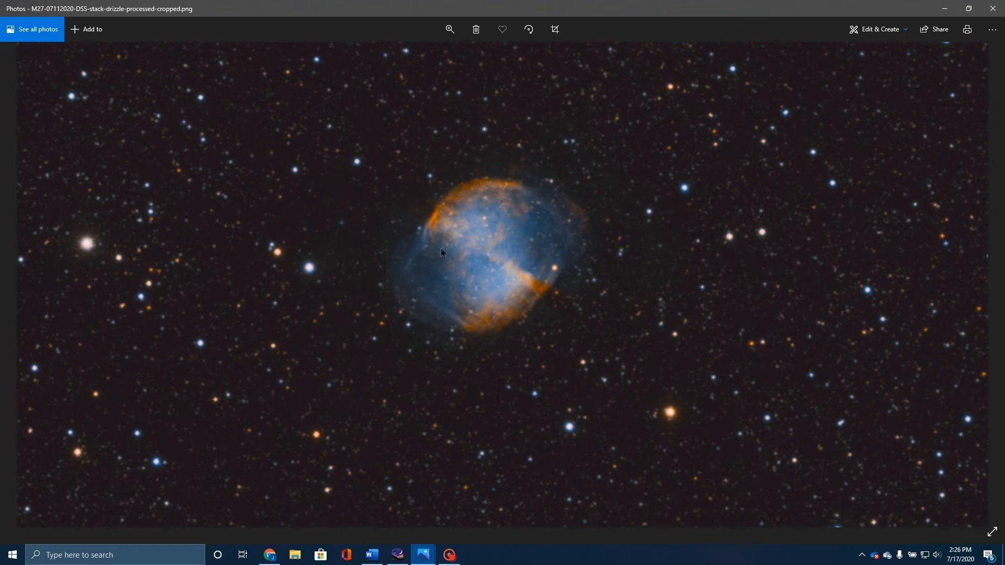
pyautogui.moveTo(440, 235)
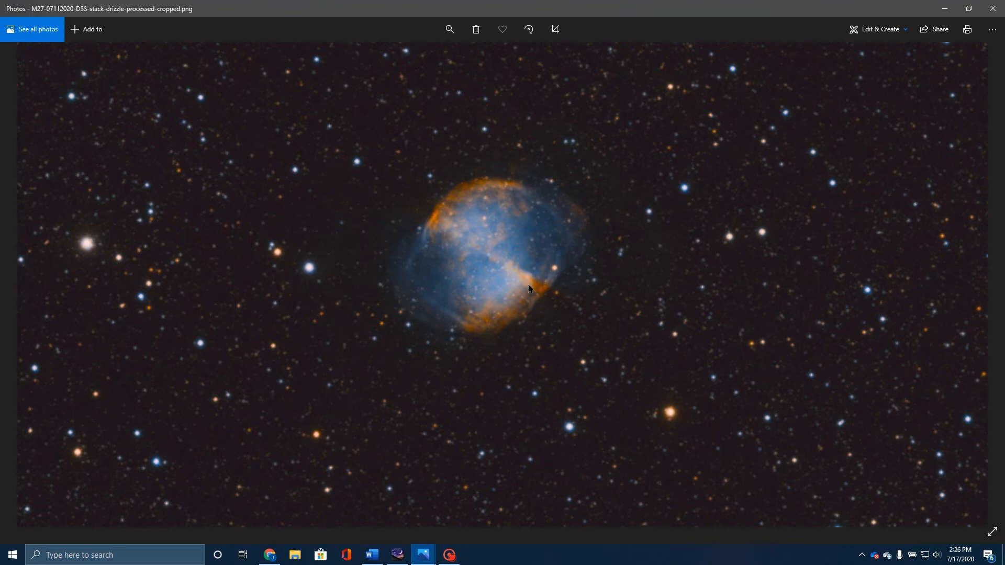
pyautogui.moveTo(495, 234)
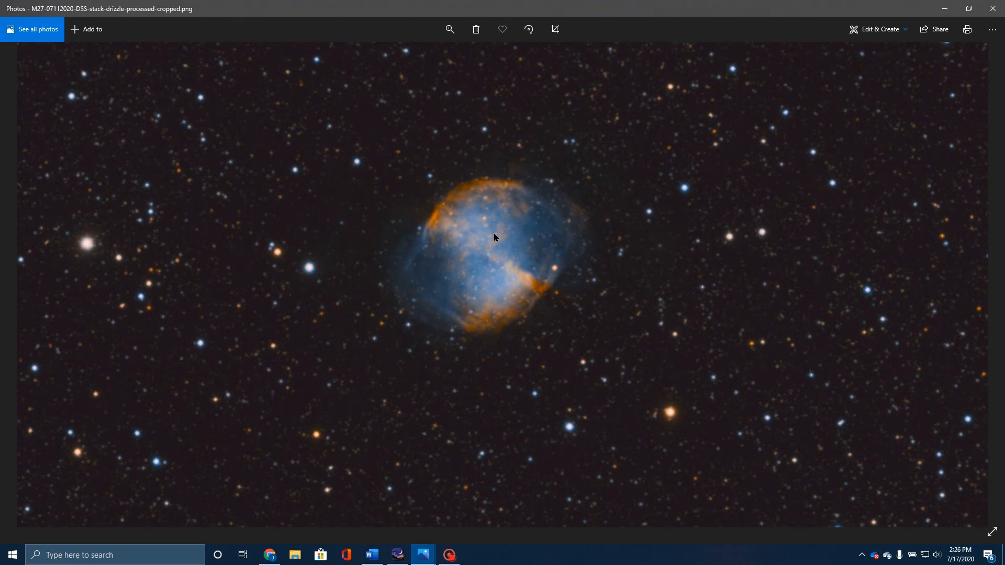
pyautogui.moveTo(467, 317)
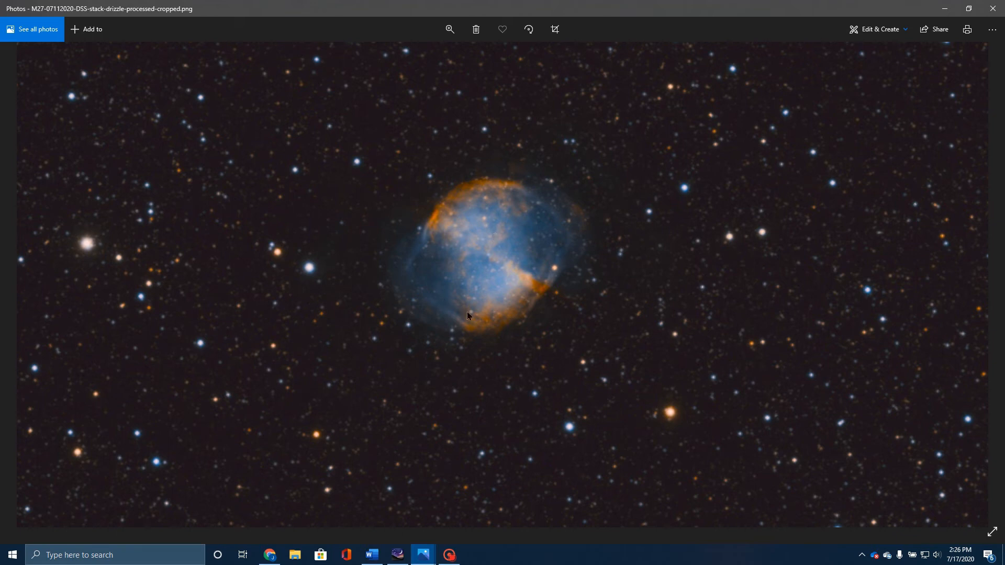
pyautogui.moveTo(391, 211)
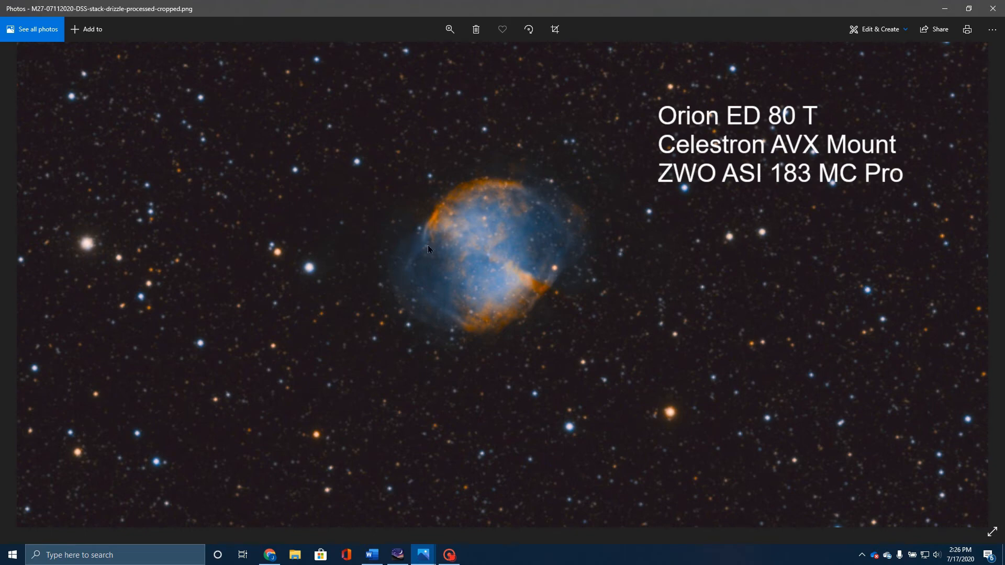
pyautogui.moveTo(454, 256)
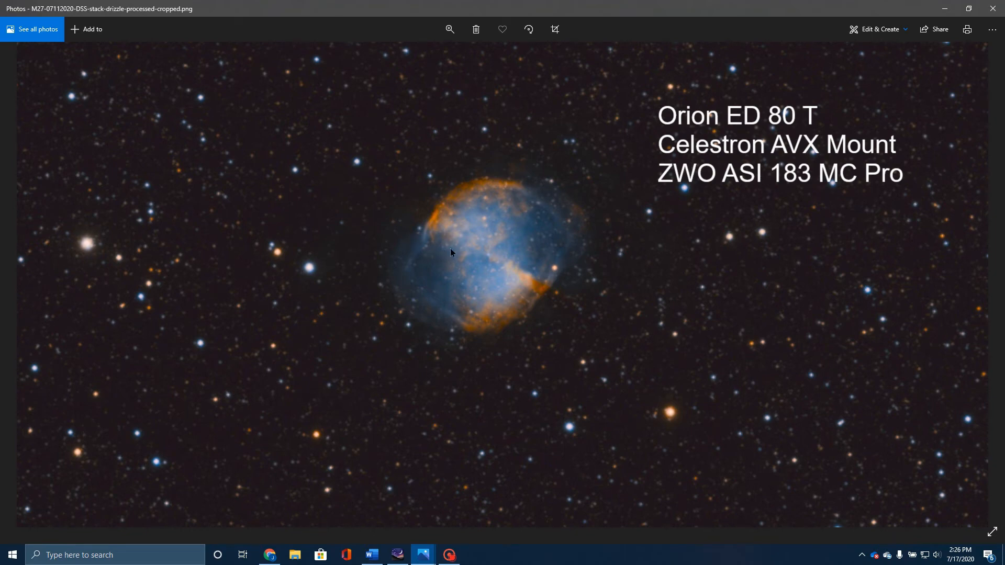
pyautogui.moveTo(454, 221)
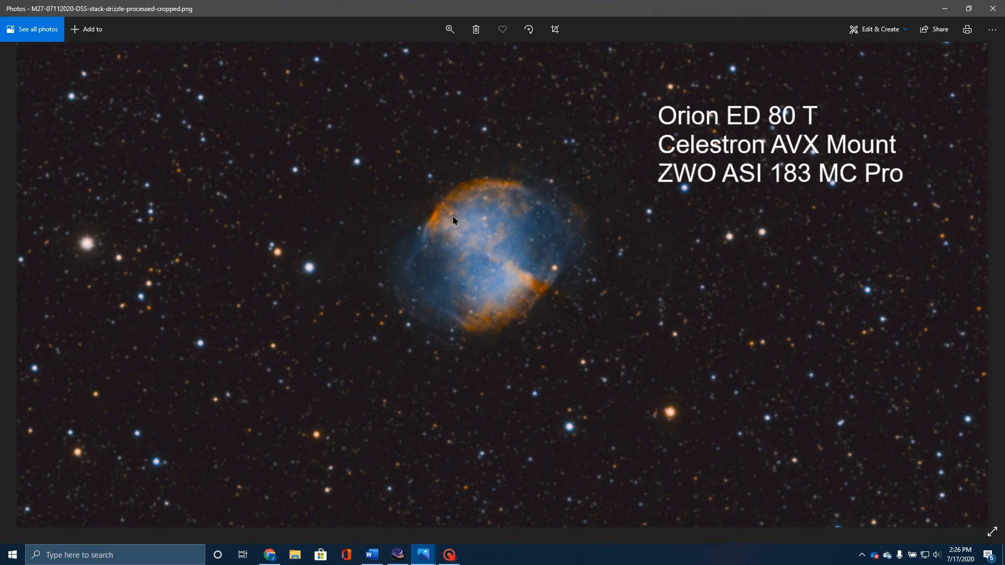
pyautogui.moveTo(450, 158)
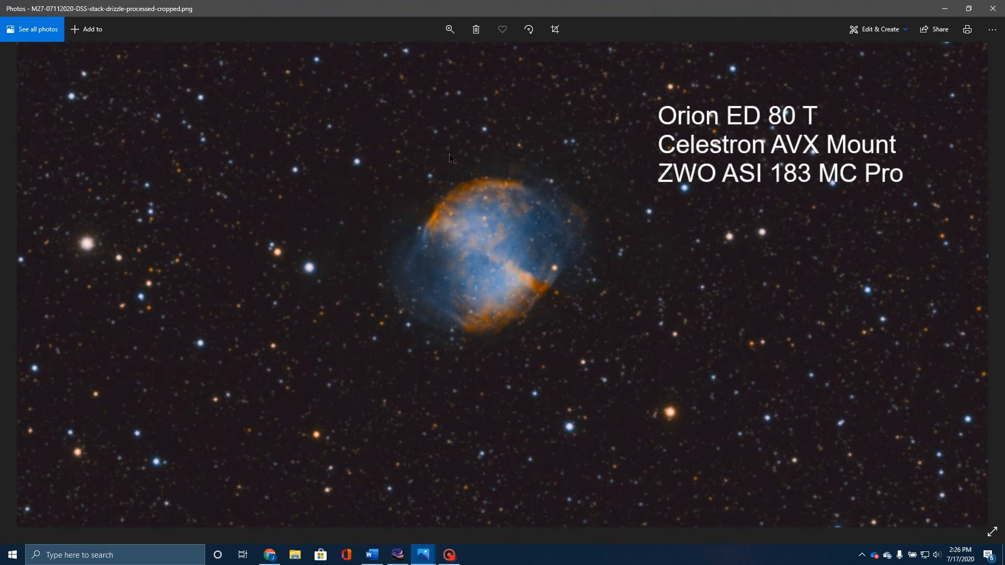
pyautogui.moveTo(472, 219)
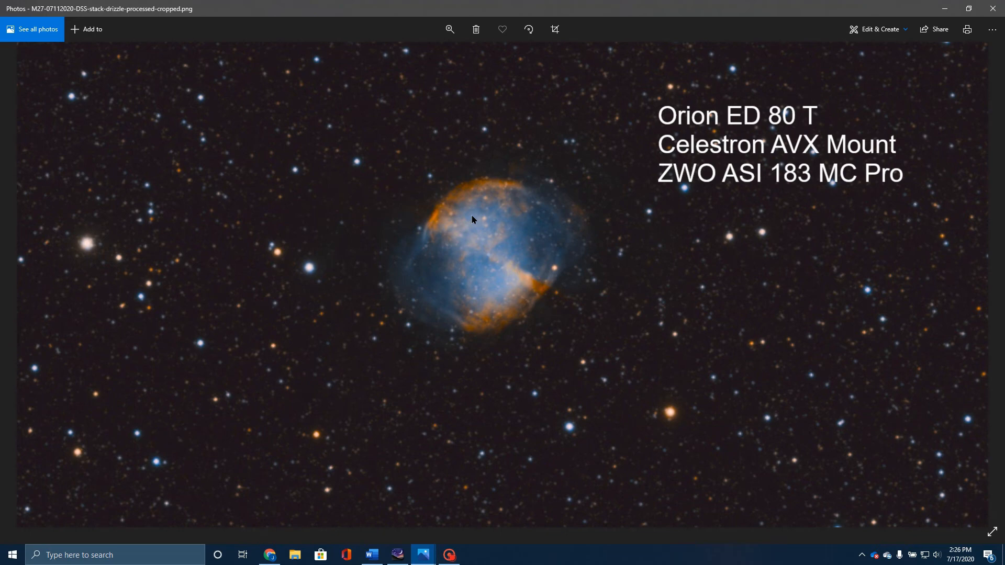
pyautogui.moveTo(478, 234)
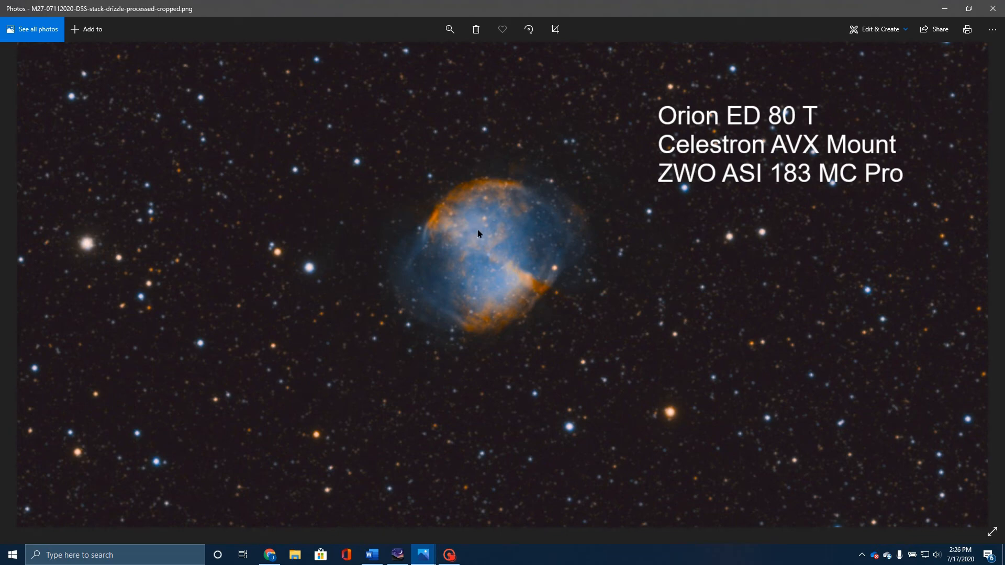
pyautogui.moveTo(470, 248)
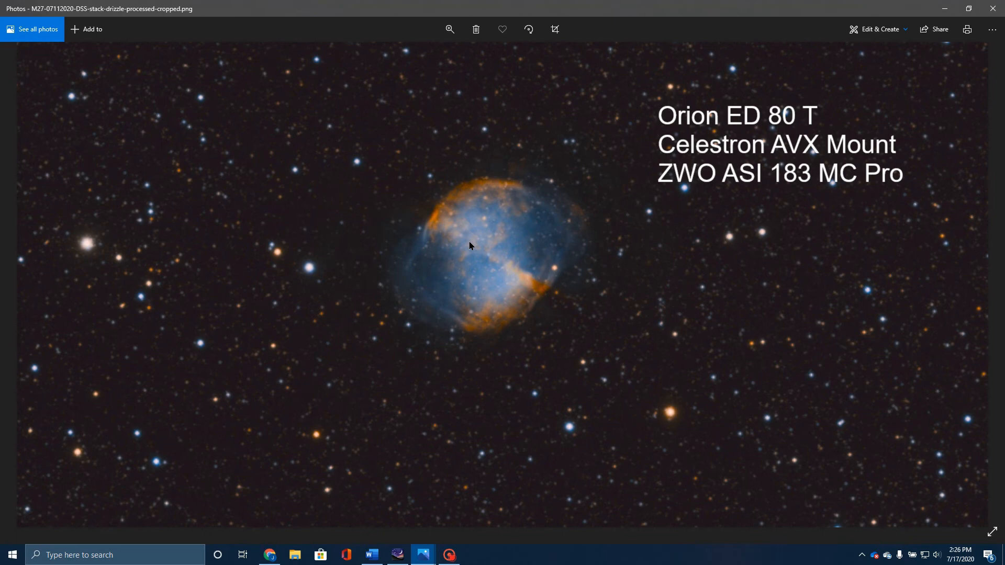
pyautogui.moveTo(466, 256)
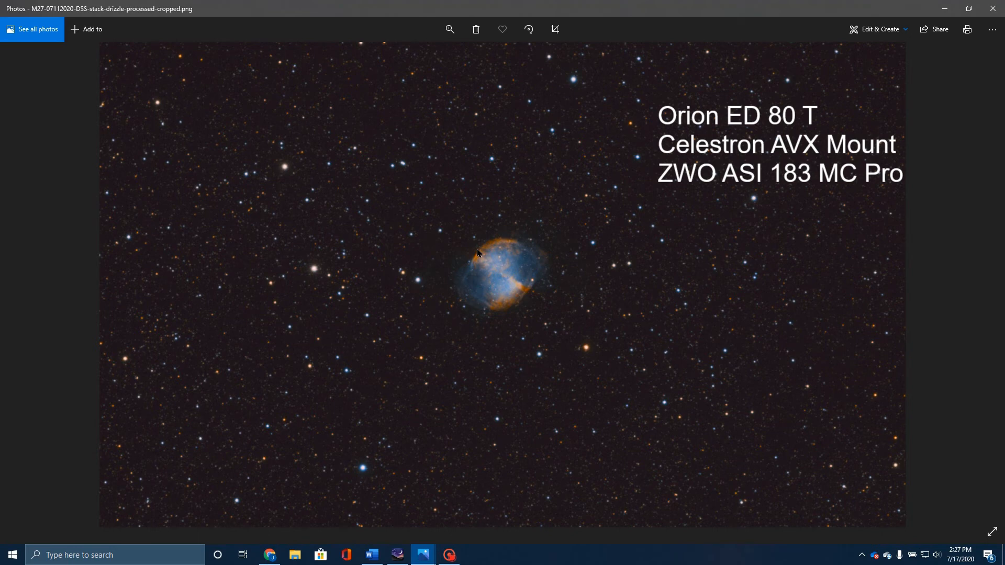
pyautogui.moveTo(457, 253)
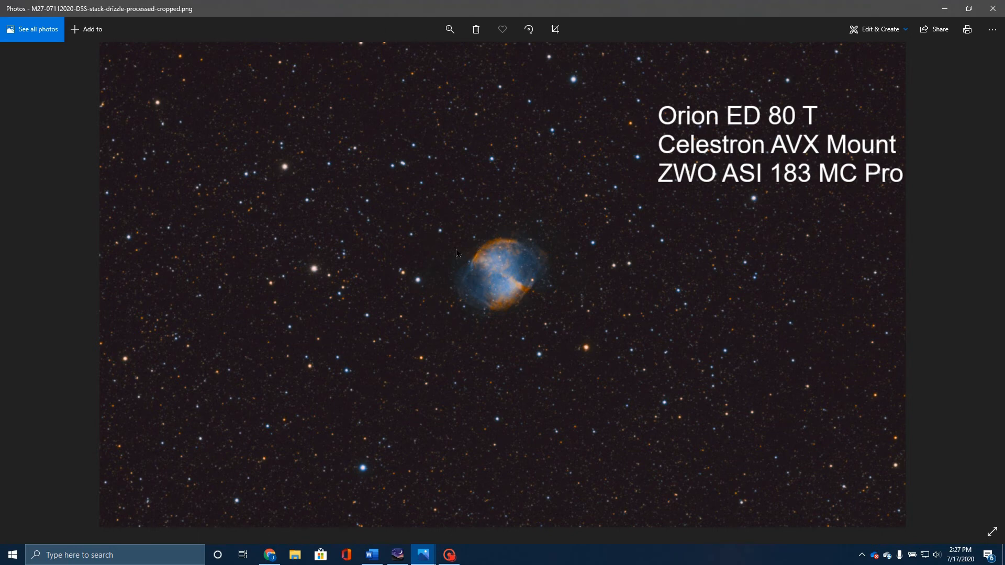
pyautogui.moveTo(424, 326)
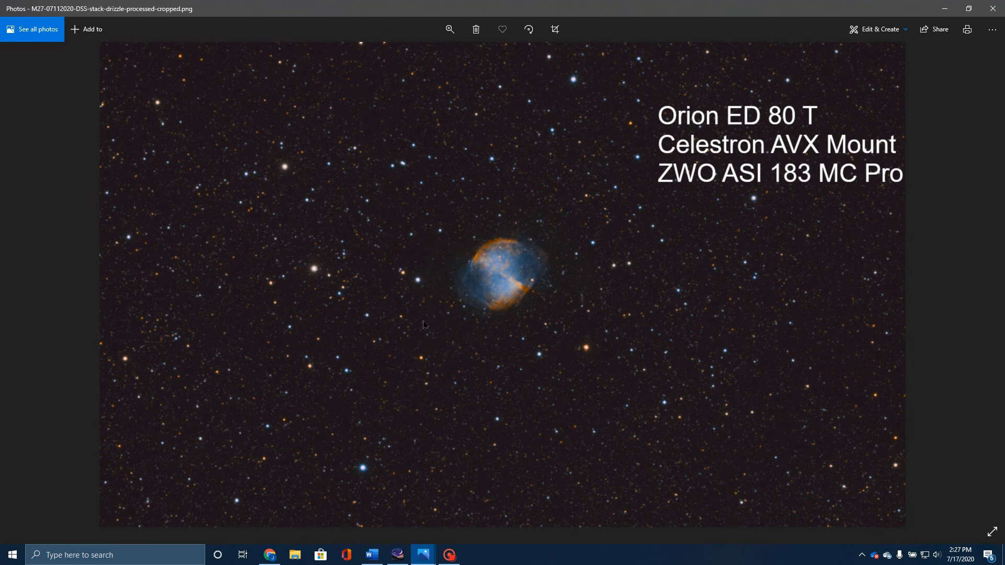
pyautogui.moveTo(569, 97)
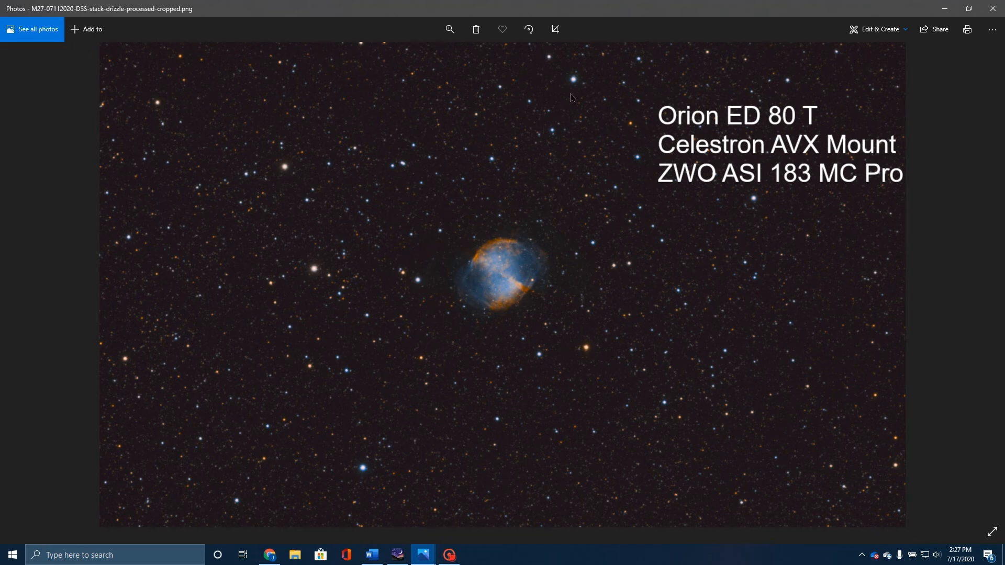
pyautogui.moveTo(625, 237)
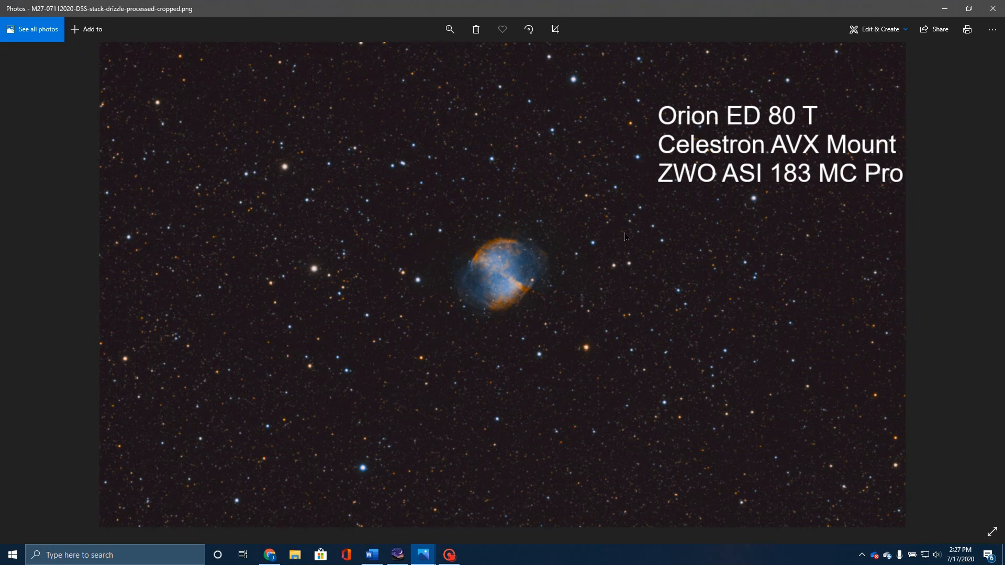
pyautogui.moveTo(444, 224)
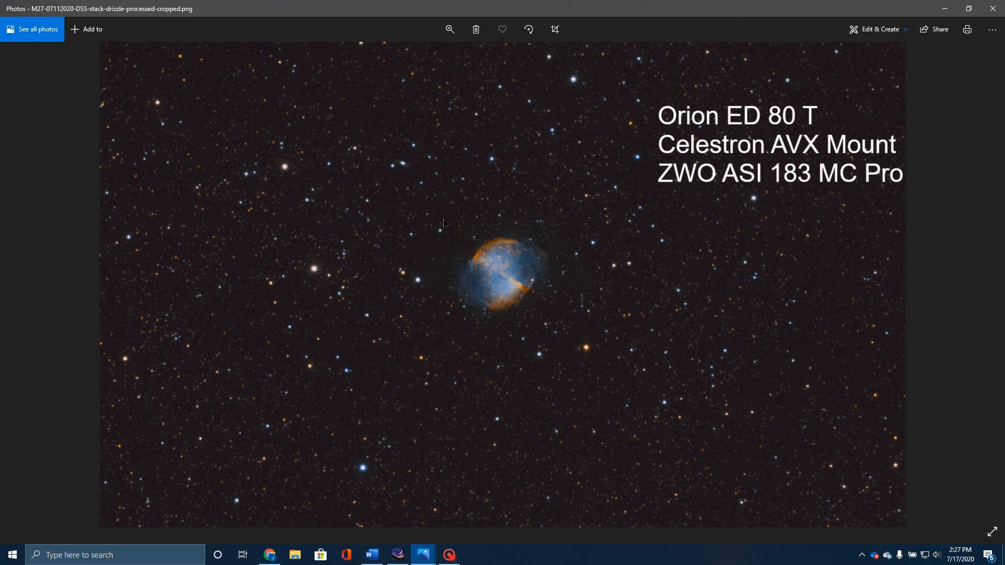
pyautogui.moveTo(374, 230)
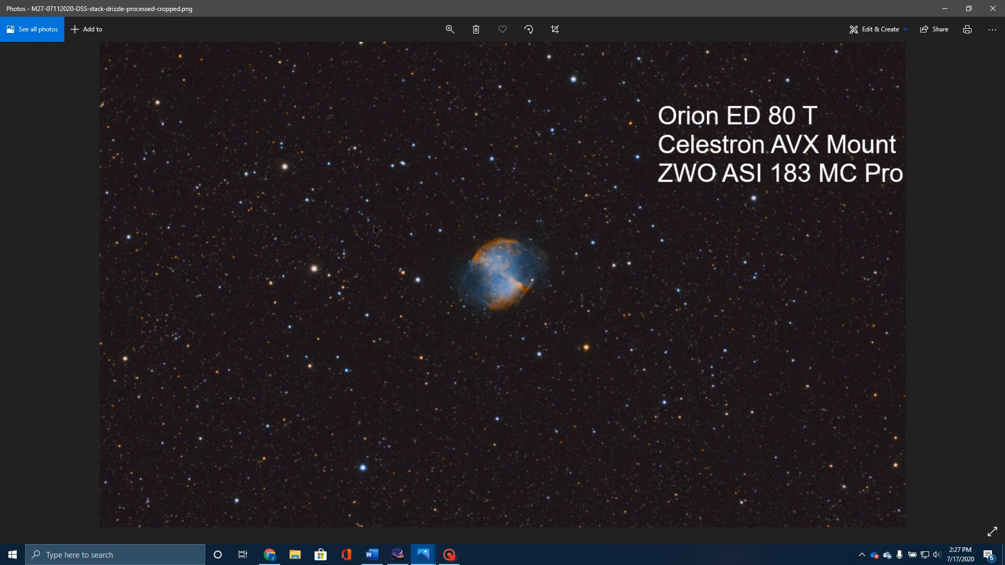
pyautogui.moveTo(523, 265)
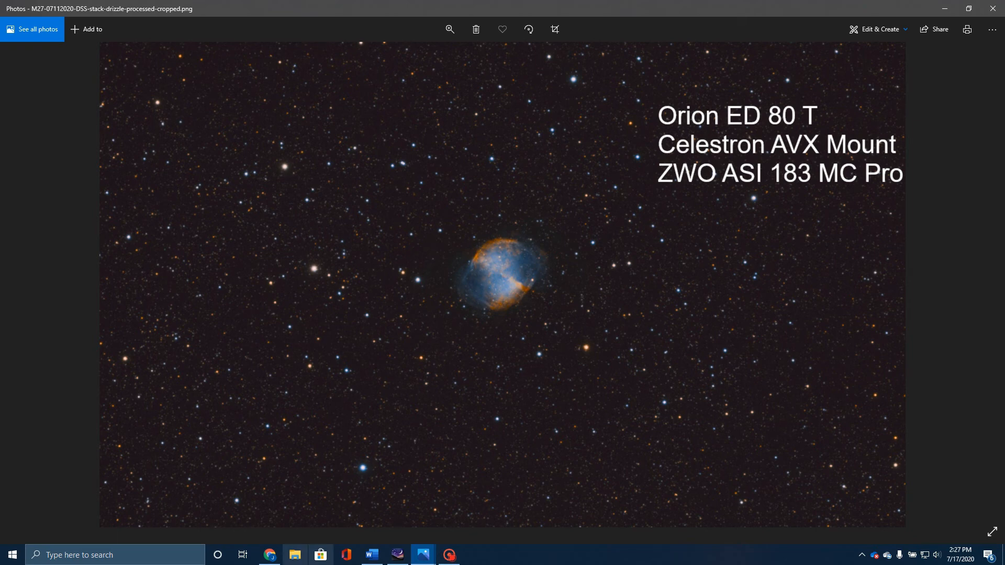
pyautogui.moveTo(294, 554)
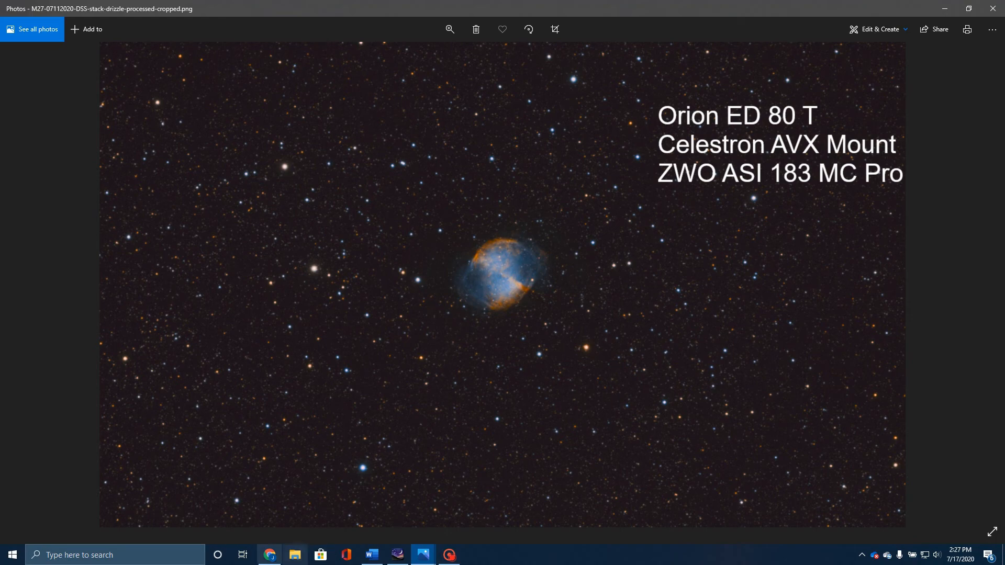
pyautogui.click(268, 553)
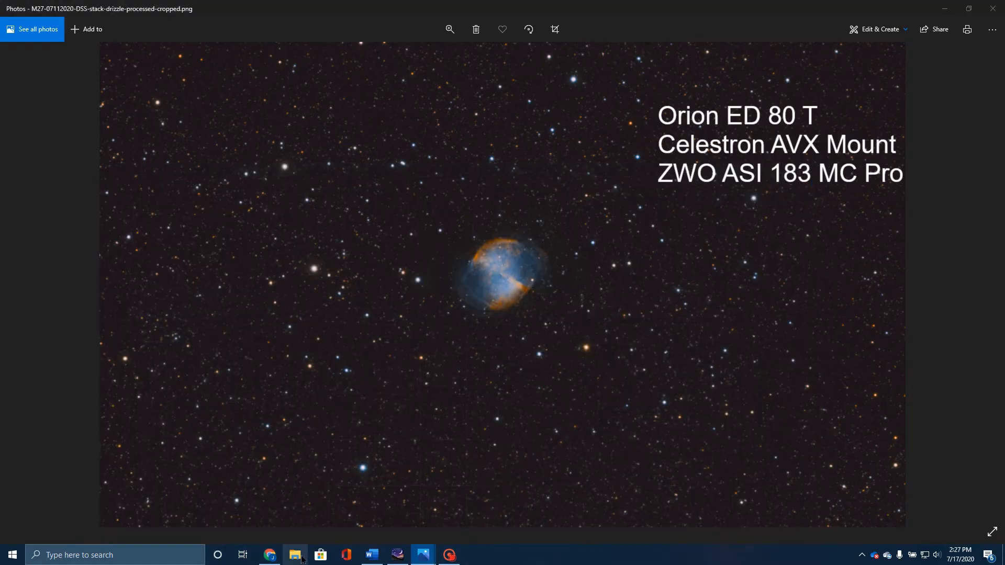
pyautogui.click(295, 554)
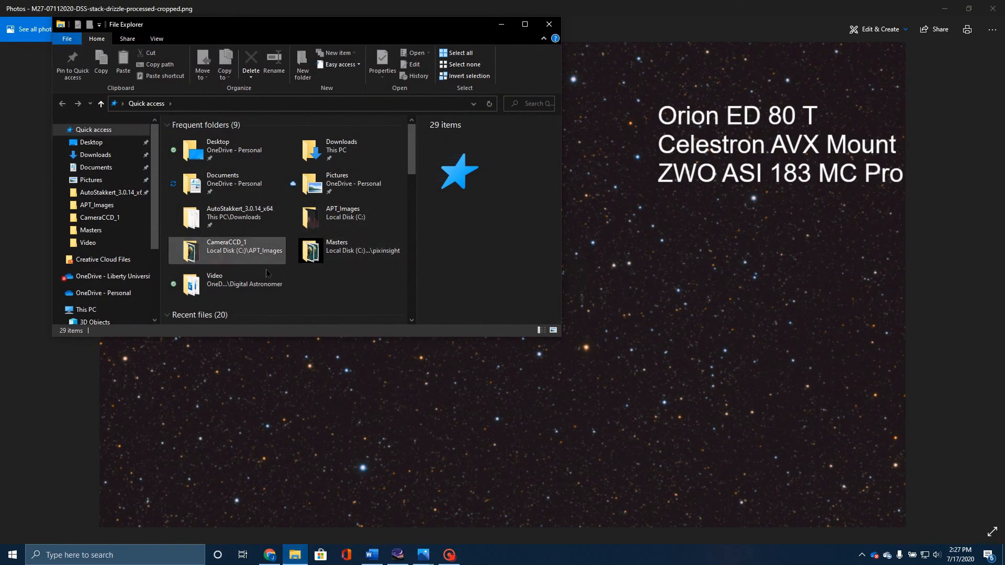
pyautogui.scroll(-3)
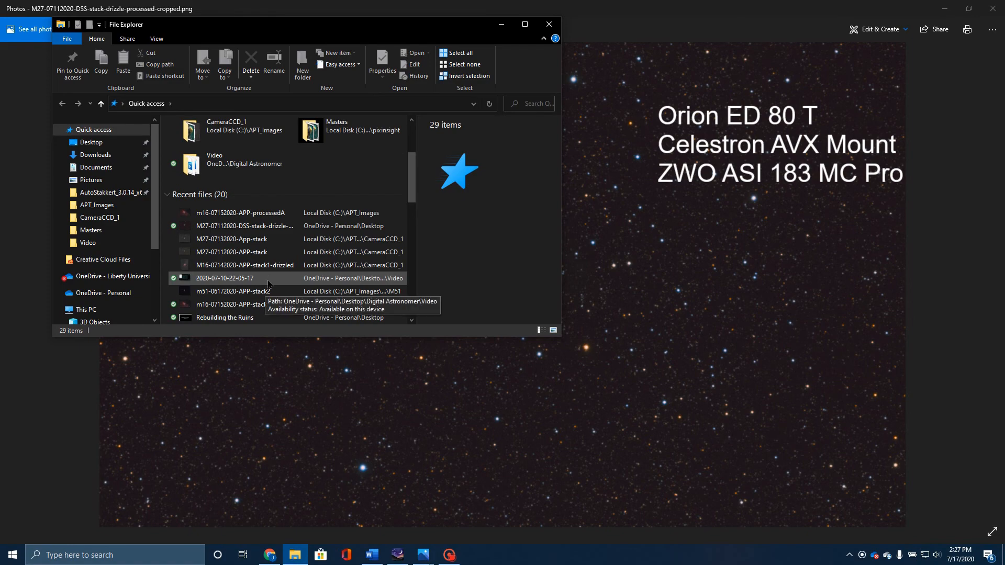
pyautogui.click(241, 213)
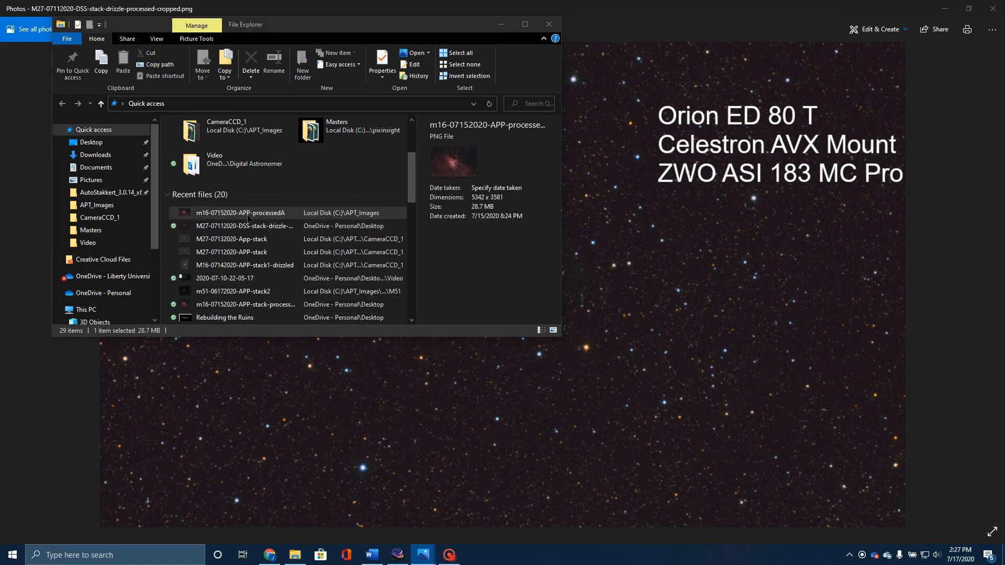
pyautogui.doubleClick(240, 212)
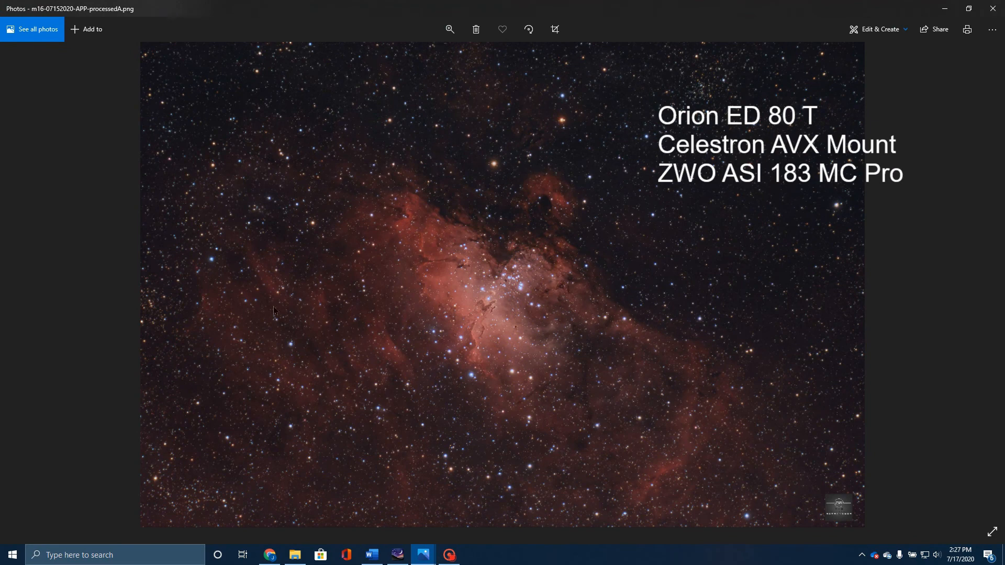
pyautogui.moveTo(537, 179)
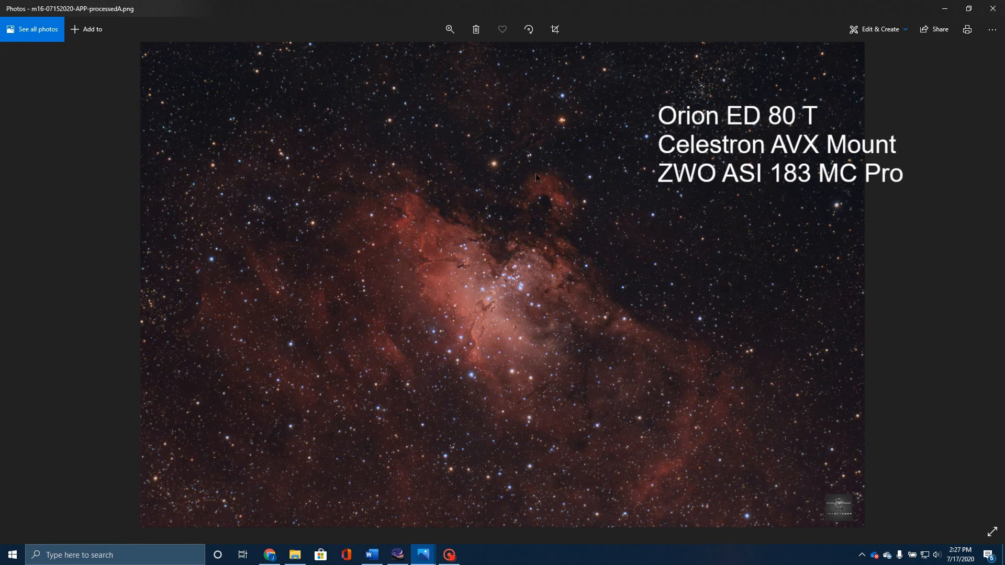
pyautogui.moveTo(541, 258)
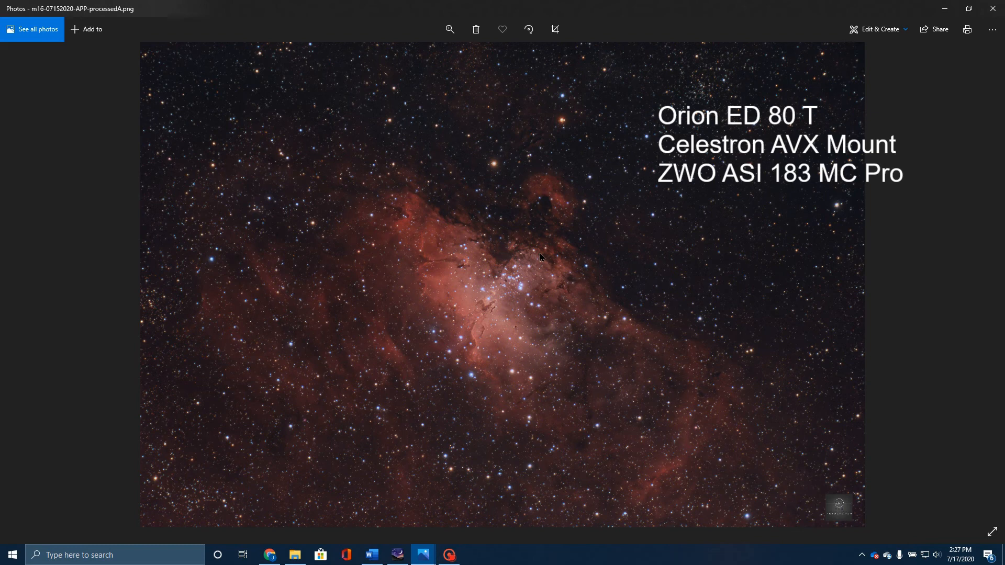
pyautogui.moveTo(517, 336)
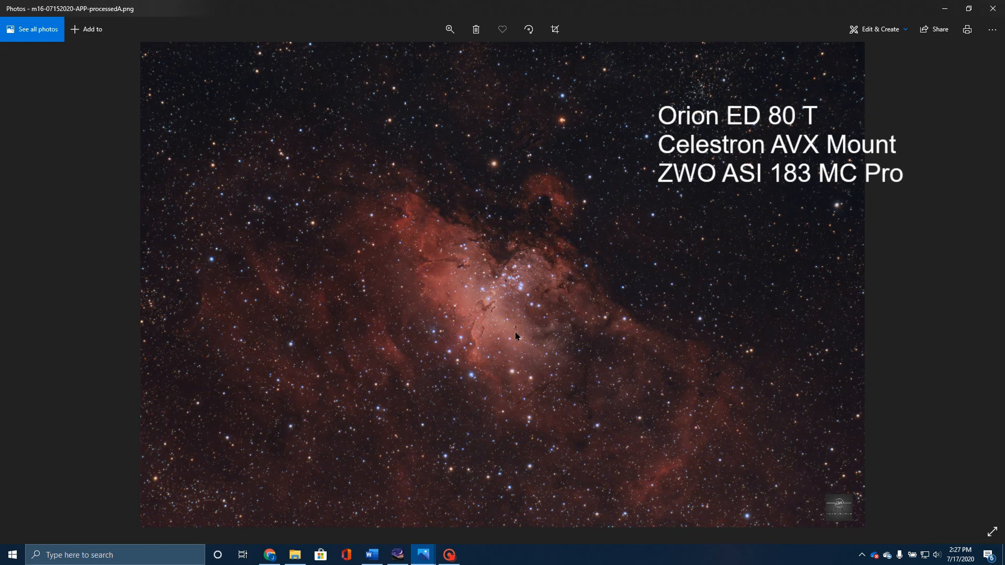
pyautogui.moveTo(515, 332)
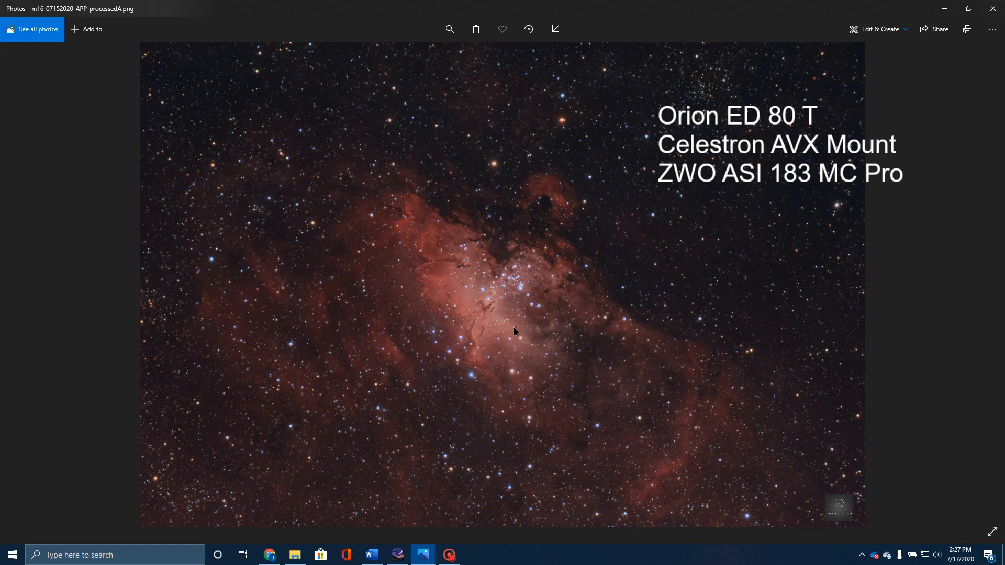
pyautogui.moveTo(517, 304)
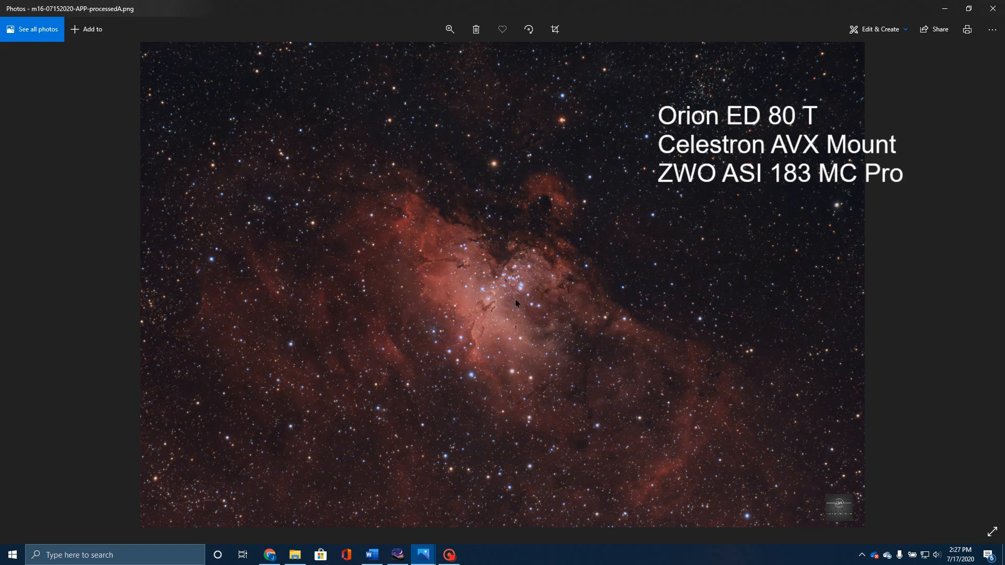
pyautogui.moveTo(468, 272)
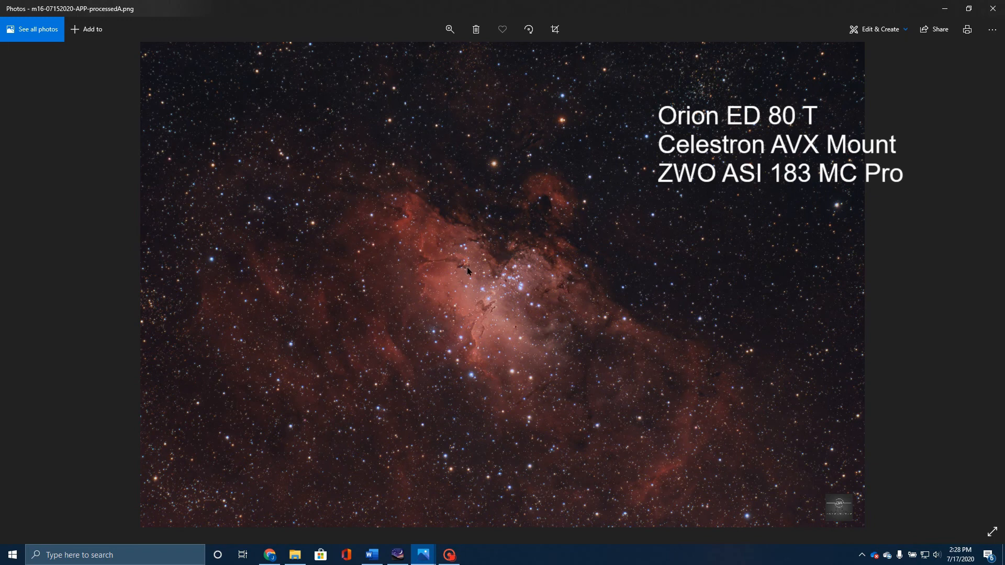
pyautogui.moveTo(513, 341)
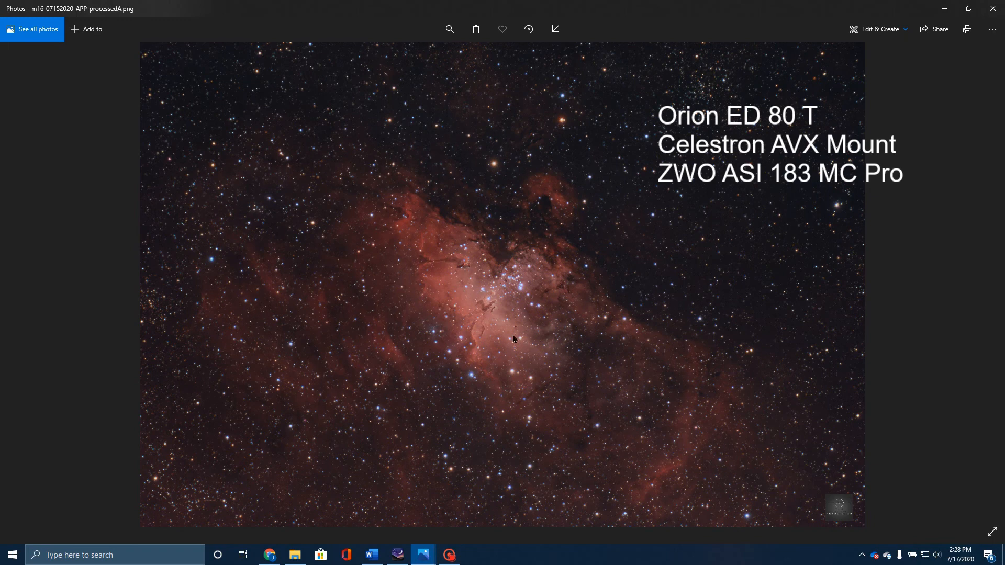
pyautogui.moveTo(515, 329)
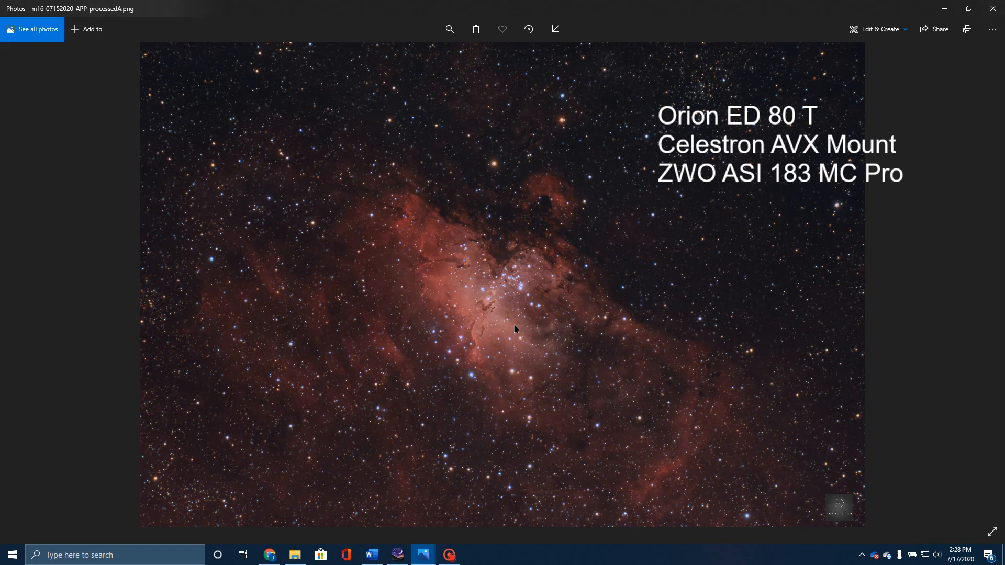
pyautogui.moveTo(524, 315)
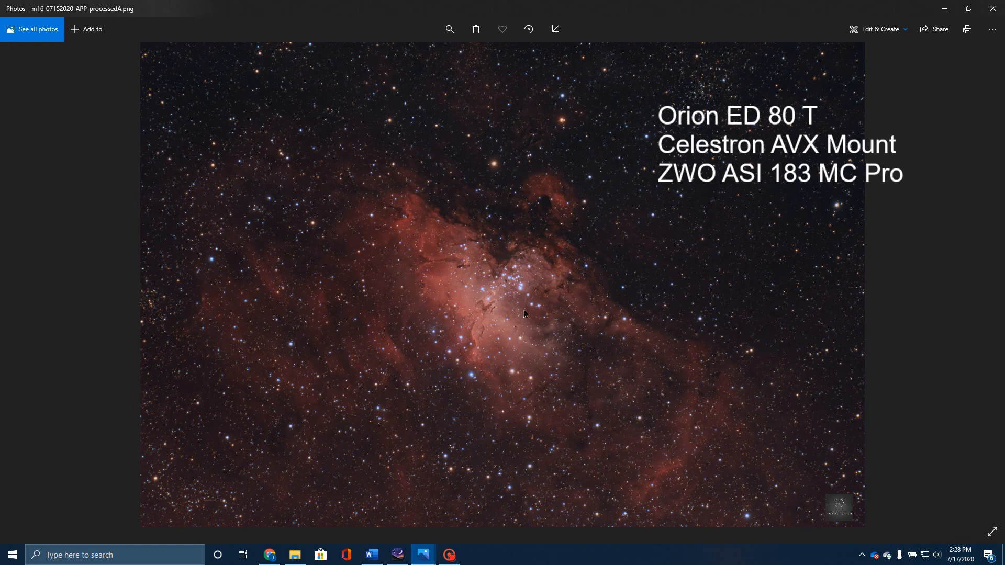
pyautogui.moveTo(469, 515)
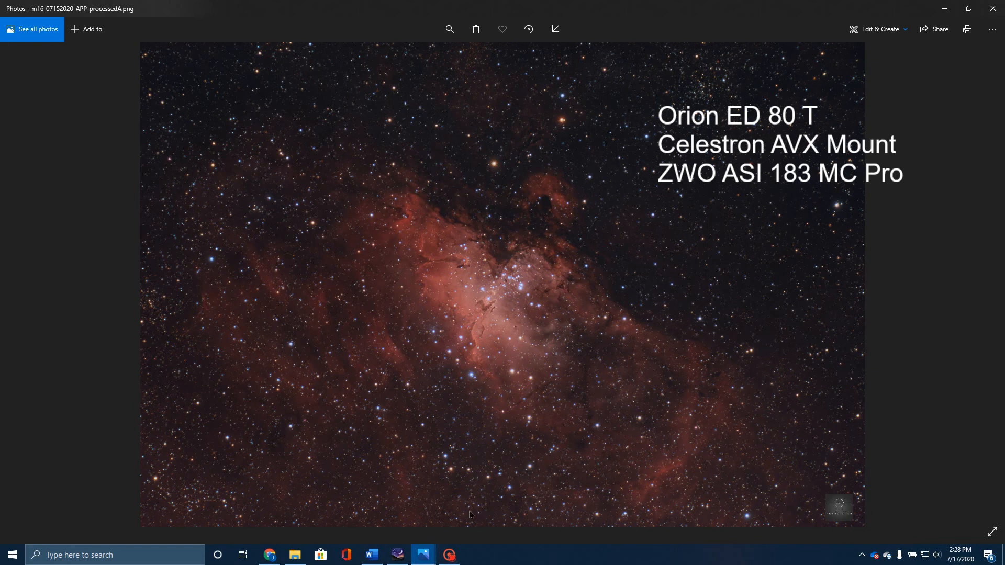
pyautogui.moveTo(456, 269)
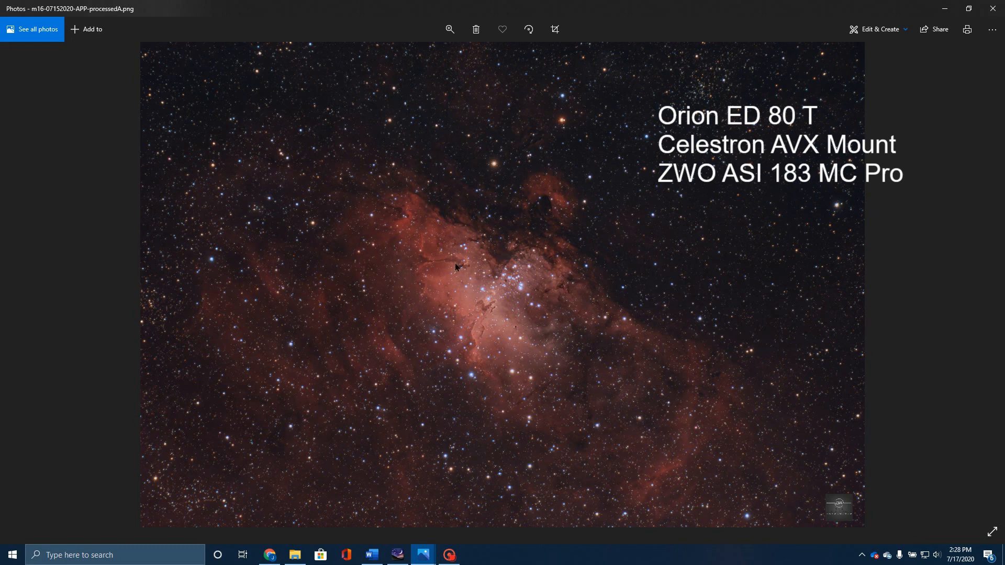
pyautogui.moveTo(506, 315)
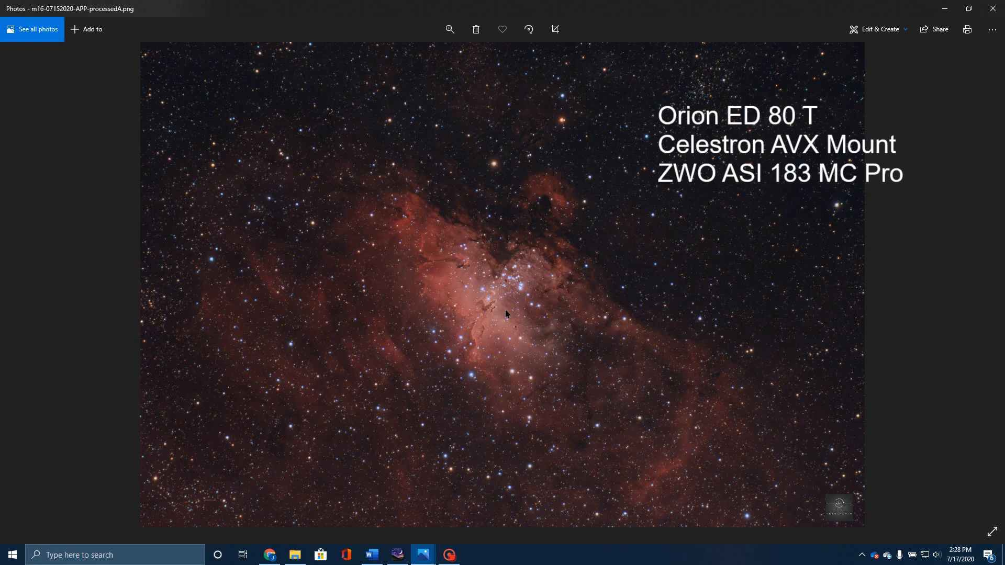
pyautogui.moveTo(489, 321)
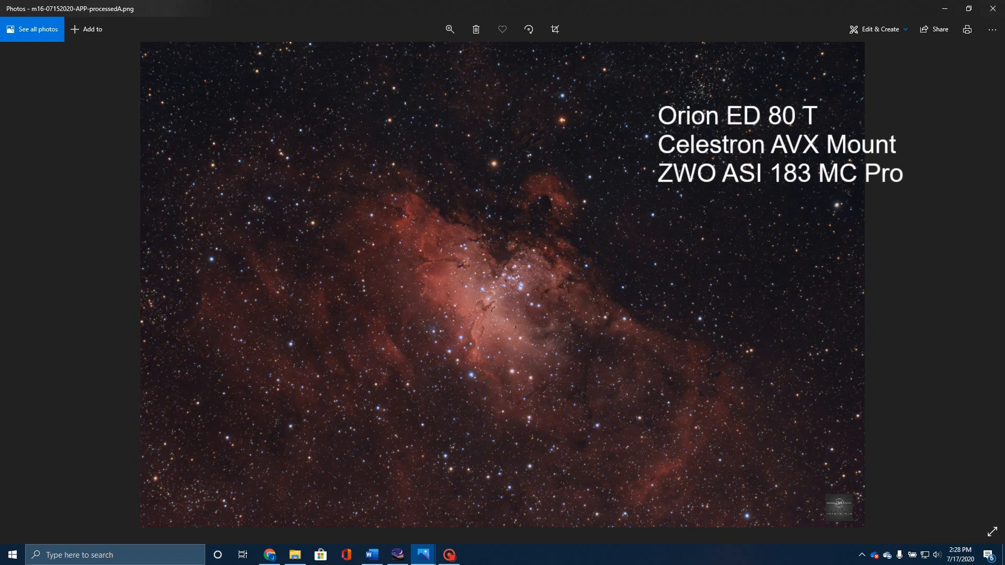
pyautogui.moveTo(969, 8)
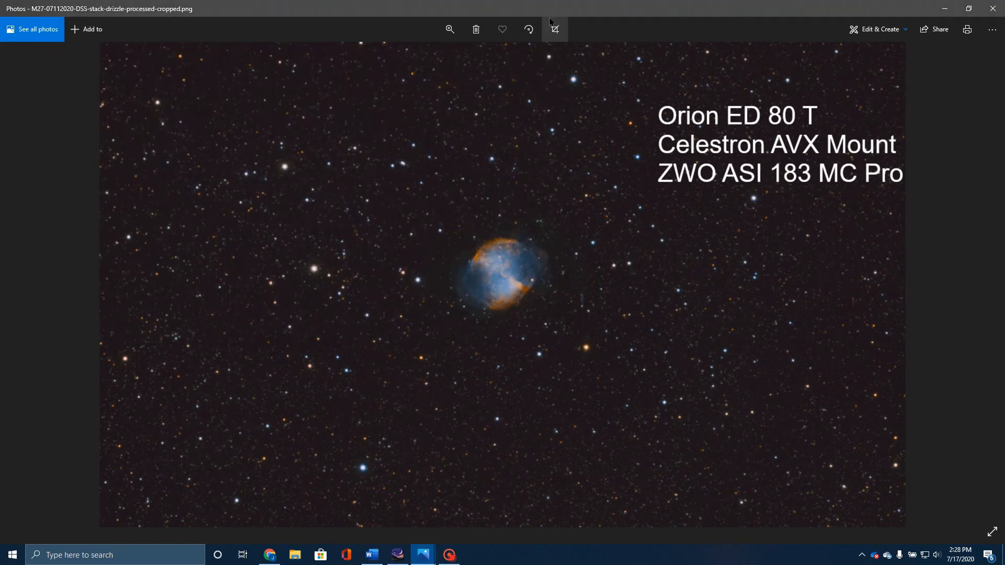
pyautogui.moveTo(554, 29)
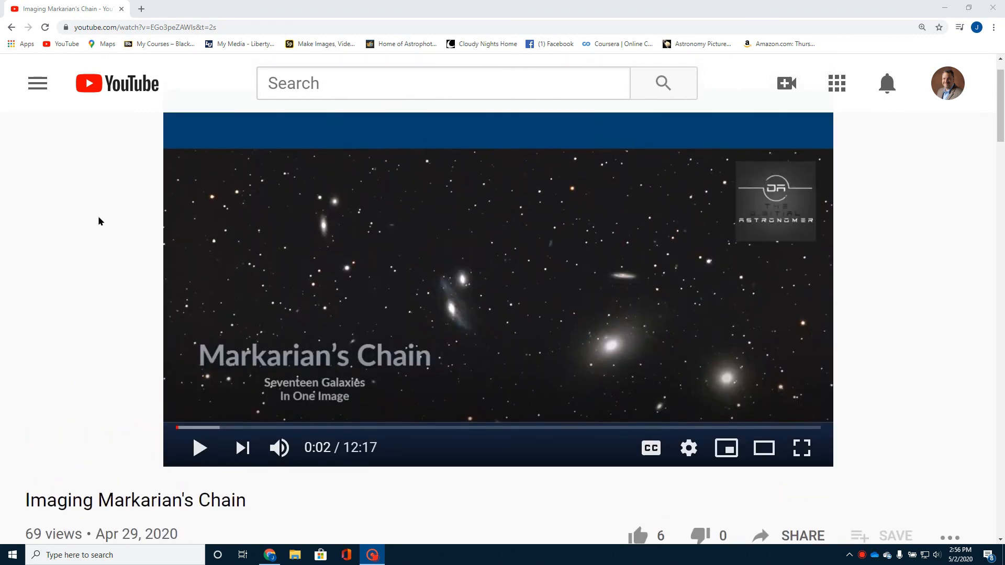
# - Scroll below the player to show the 'Imaging Markarian's Chain' title and channel details
pyautogui.scroll(-3)
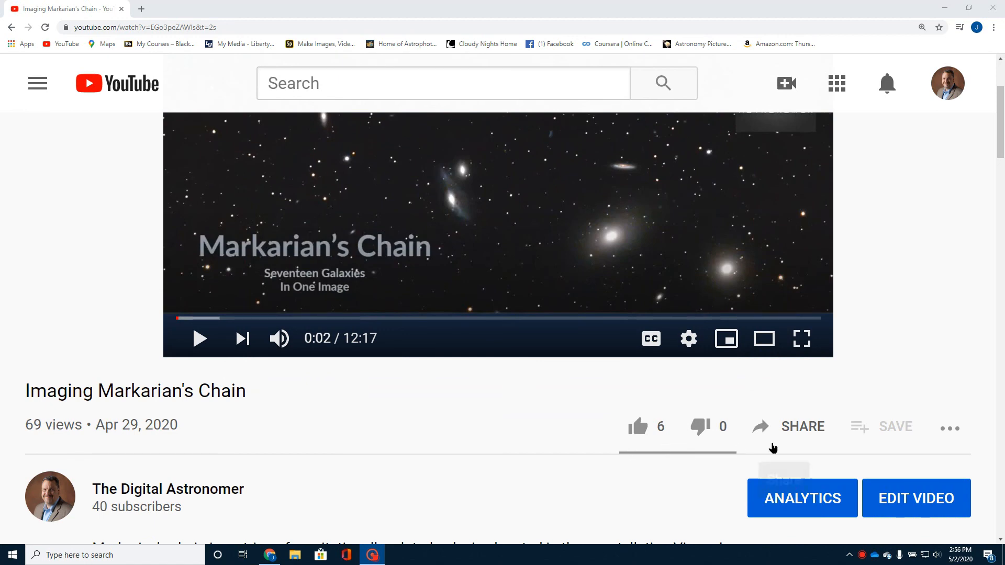
pyautogui.moveTo(807, 539)
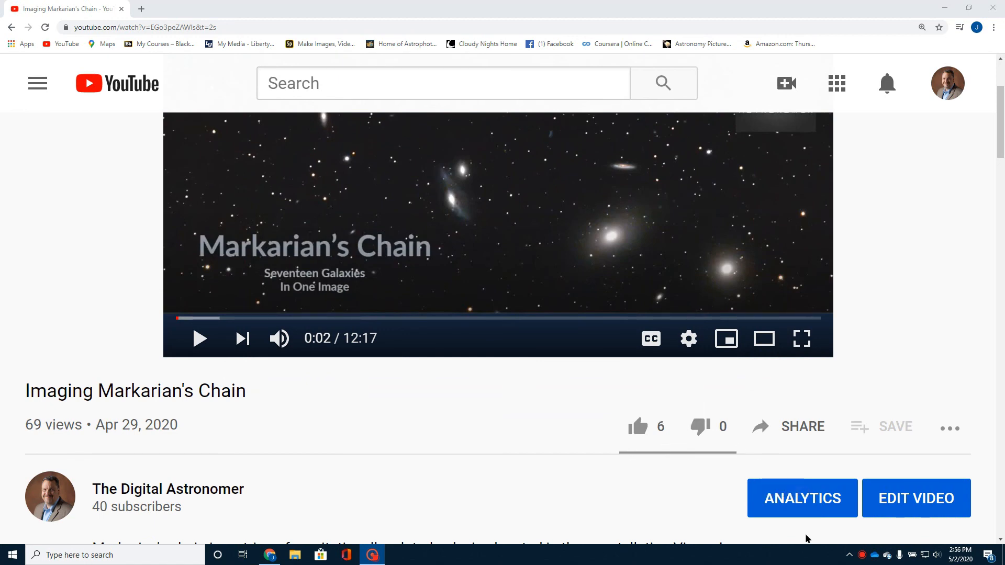